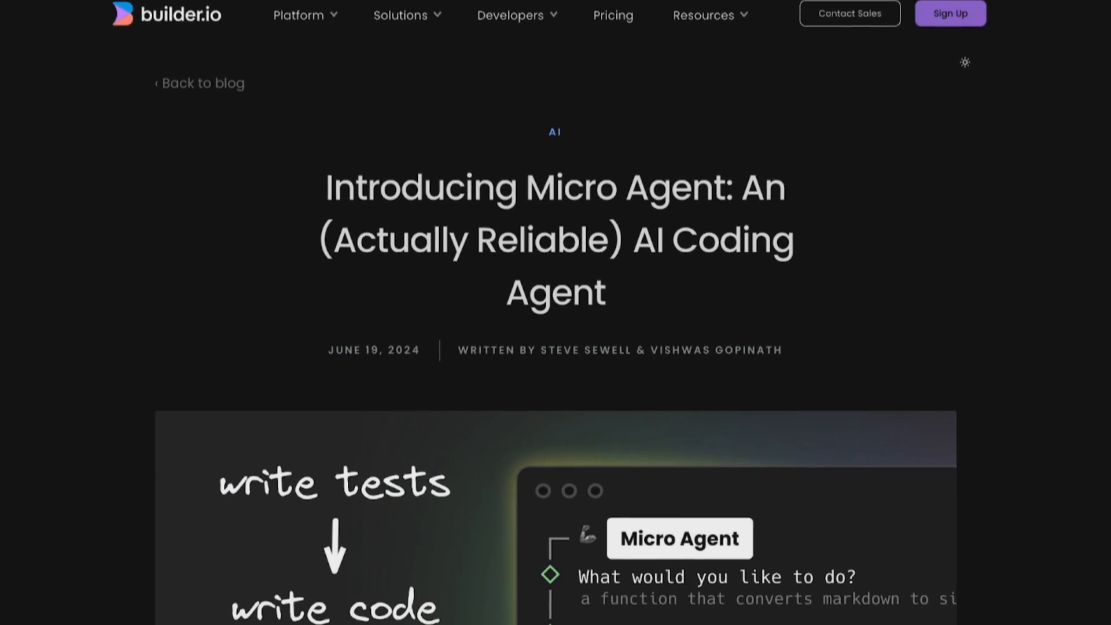
Step: Scroll down through the Micro Agent demo replay in the terminal recording
{"action": "scroll", "scroll_direction": "down", "scroll_amount": 3}
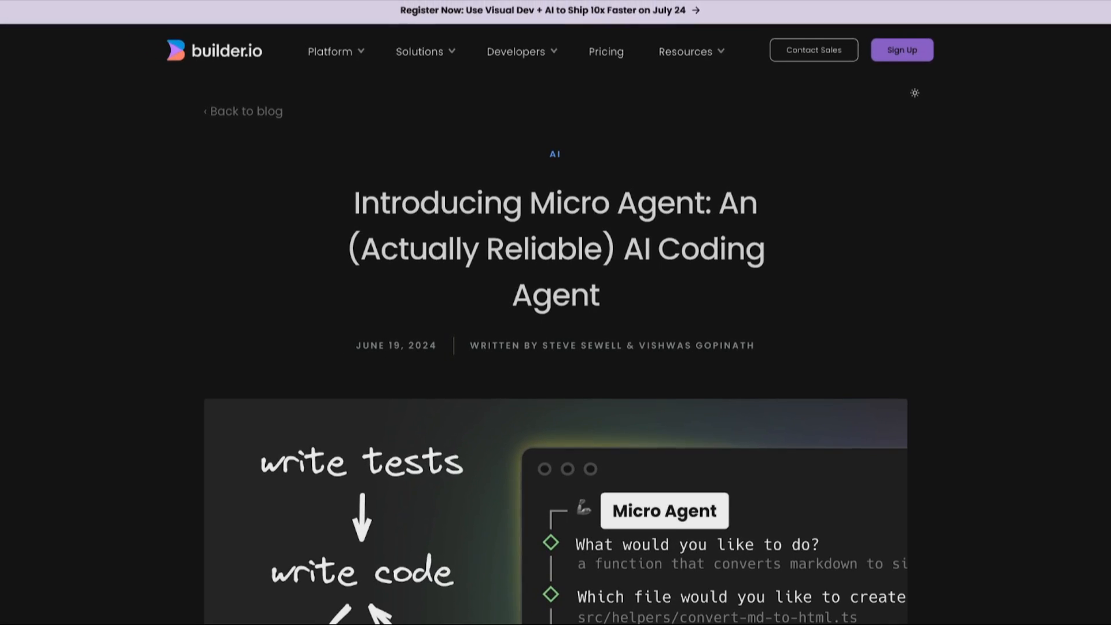
{"action": "scroll", "scroll_direction": "down", "scroll_amount": 3}
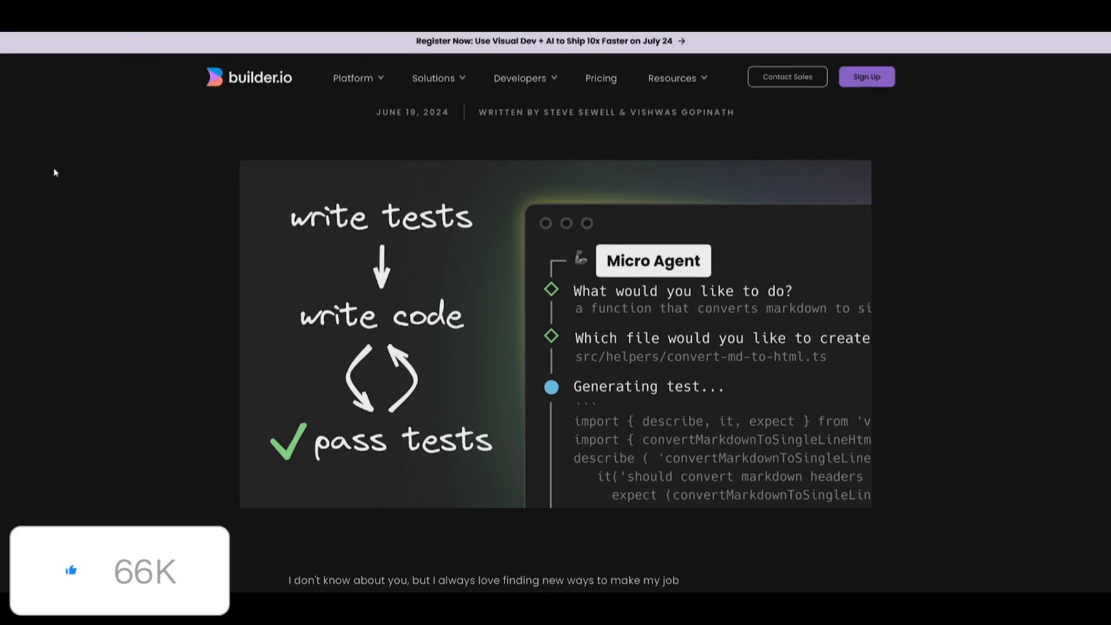
{"action": "scroll", "scroll_direction": "down", "scroll_amount": 3}
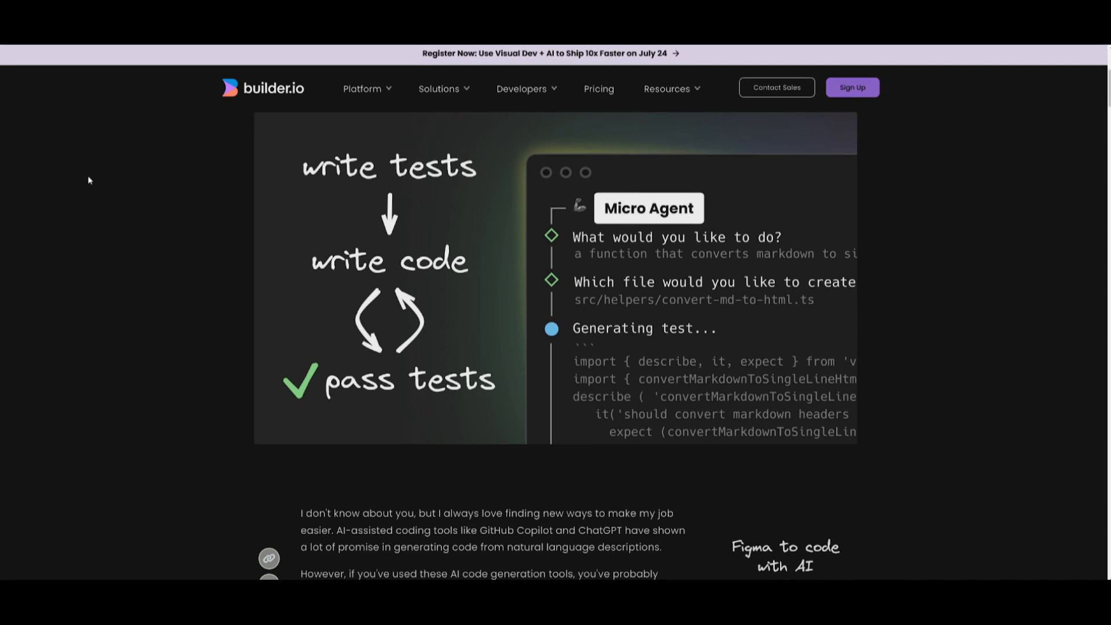
{"action": "scroll", "scroll_direction": "down", "scroll_amount": 3}
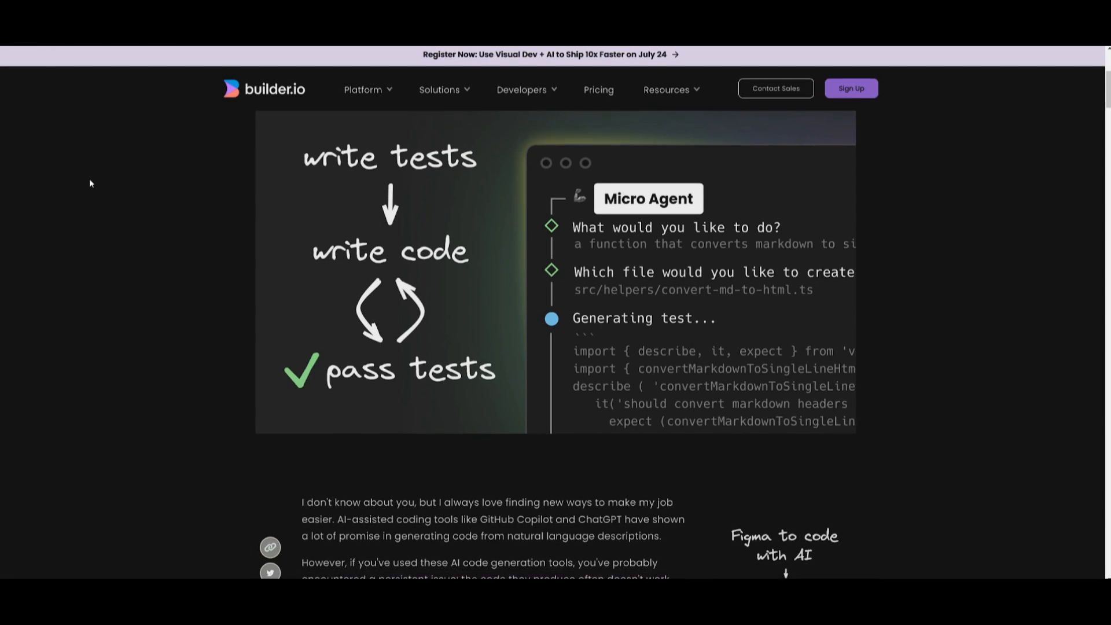
{"action": "scroll", "scroll_direction": "down", "scroll_amount": 3}
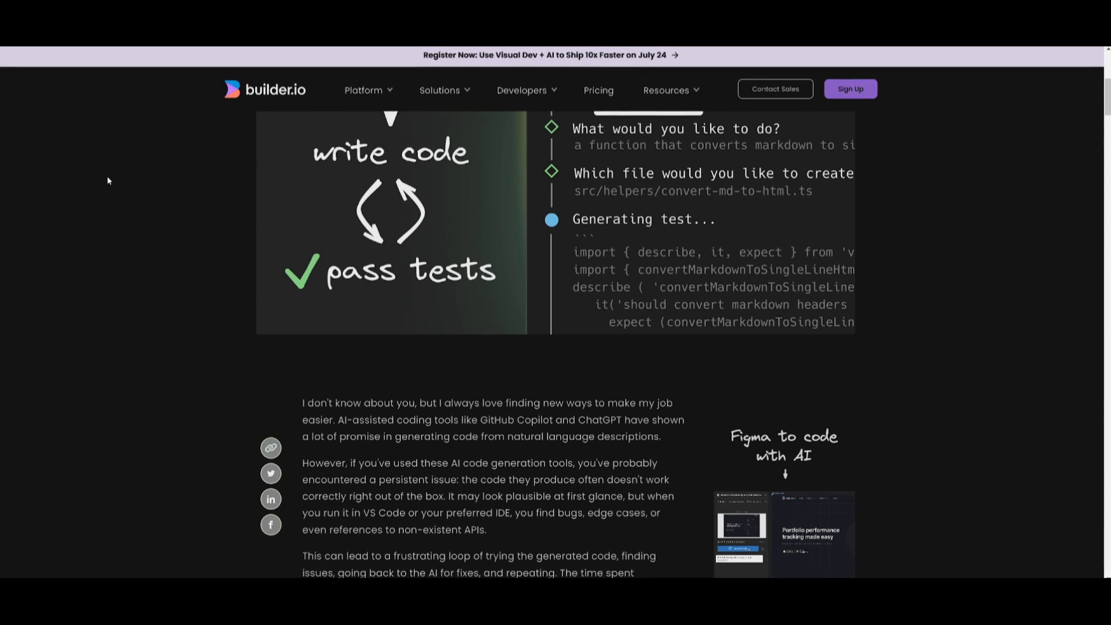
{"action": "scroll", "scroll_direction": "down", "scroll_amount": 3}
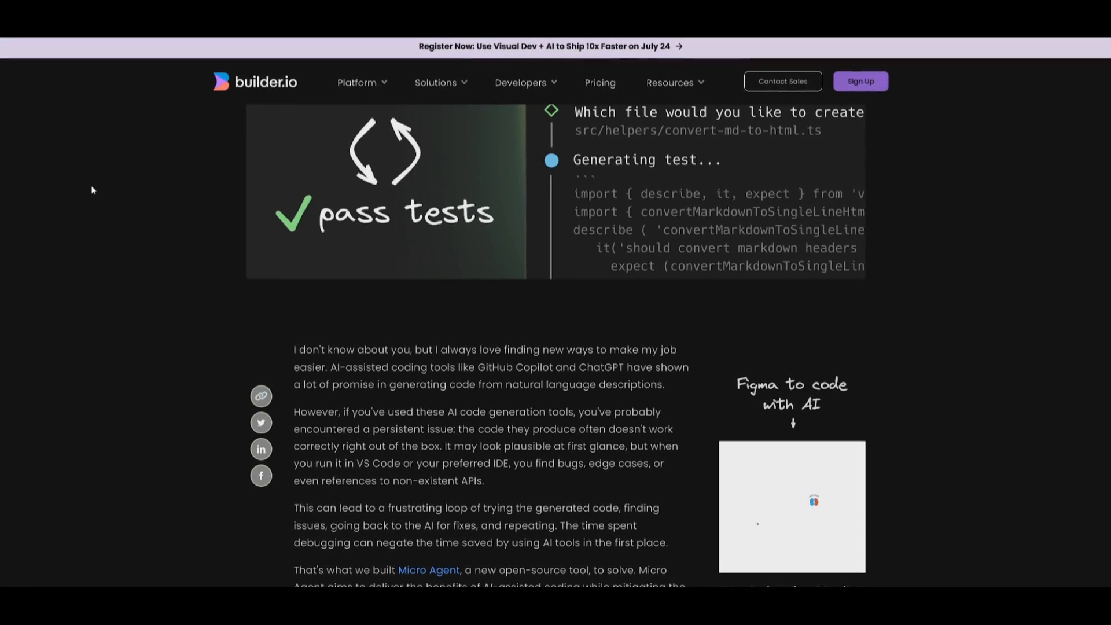
{"action": "scroll", "scroll_direction": "down", "scroll_amount": 3}
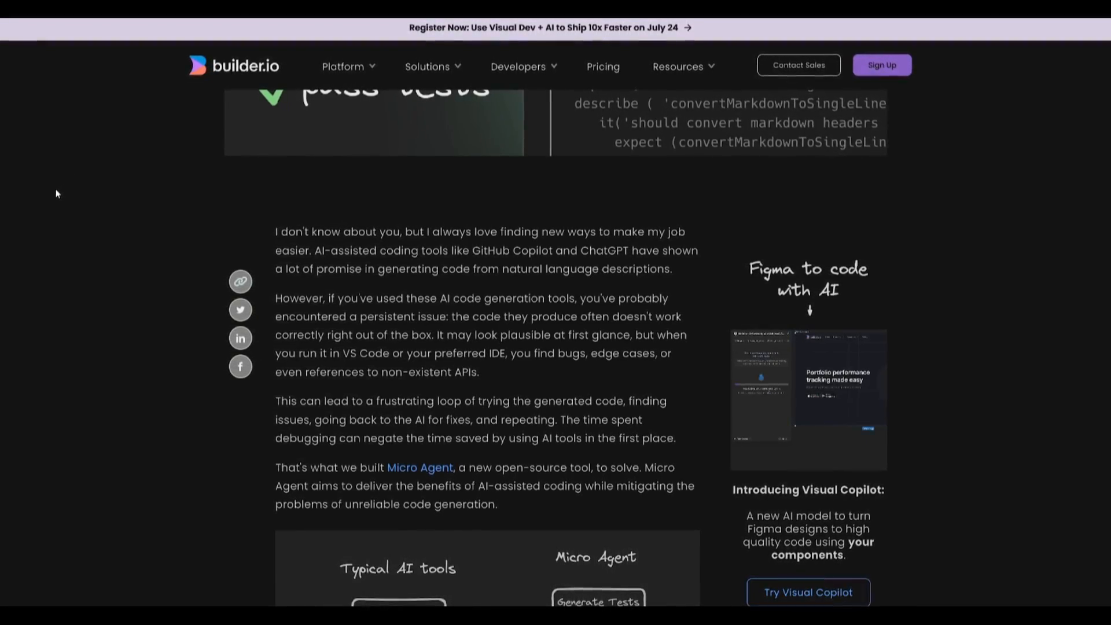
{"action": "scroll", "scroll_direction": "down", "scroll_amount": 3}
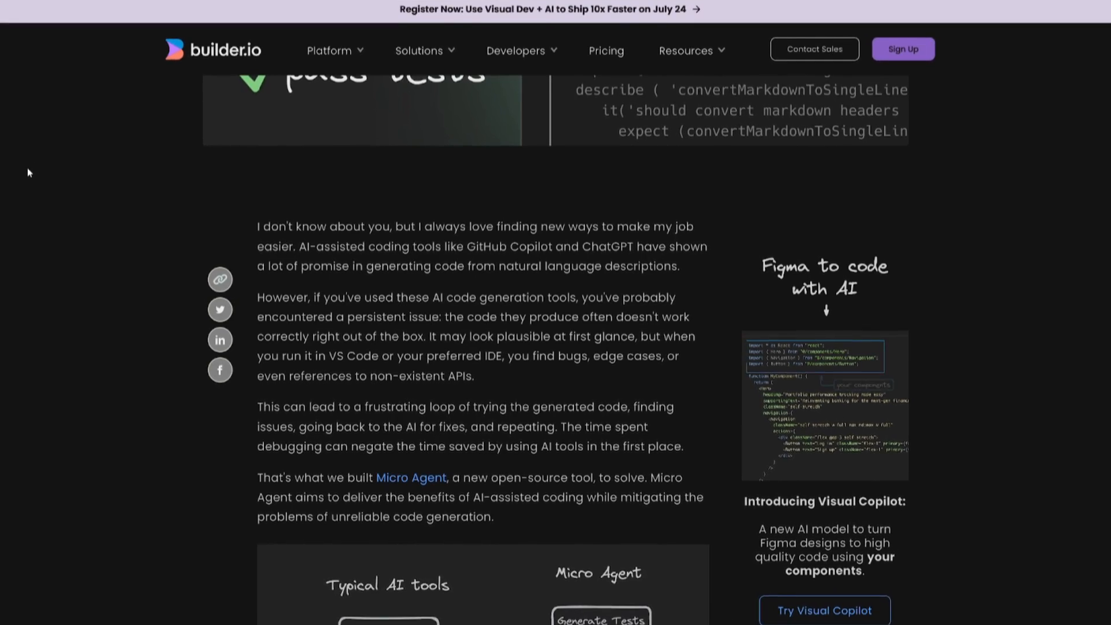
{"action": "scroll", "scroll_direction": "down", "scroll_amount": 3}
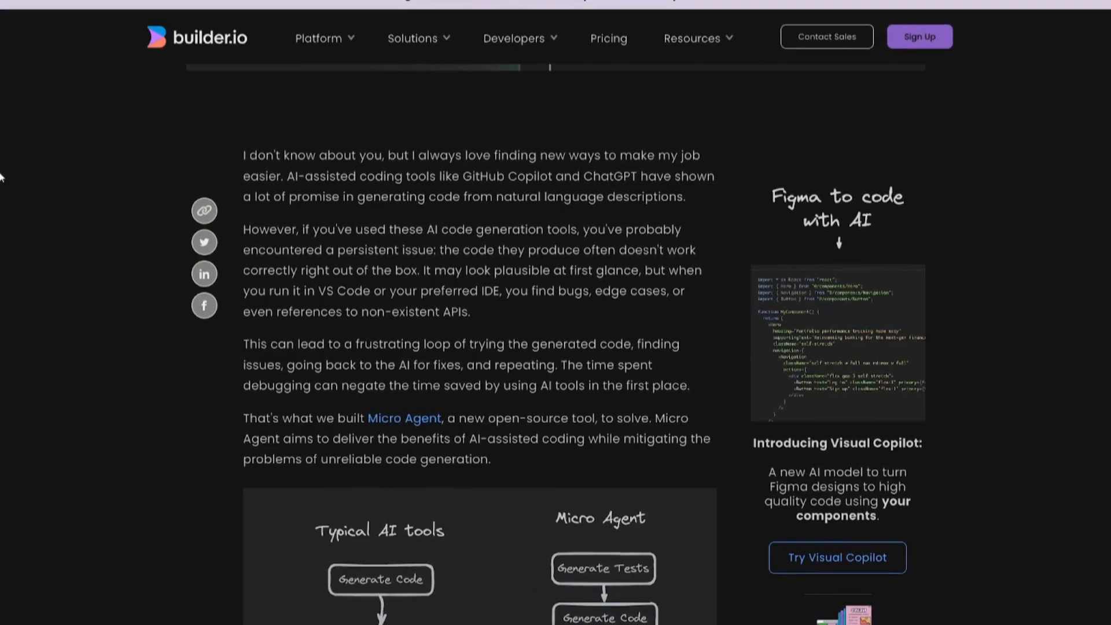
{"action": "scroll", "scroll_direction": "down", "scroll_amount": 3}
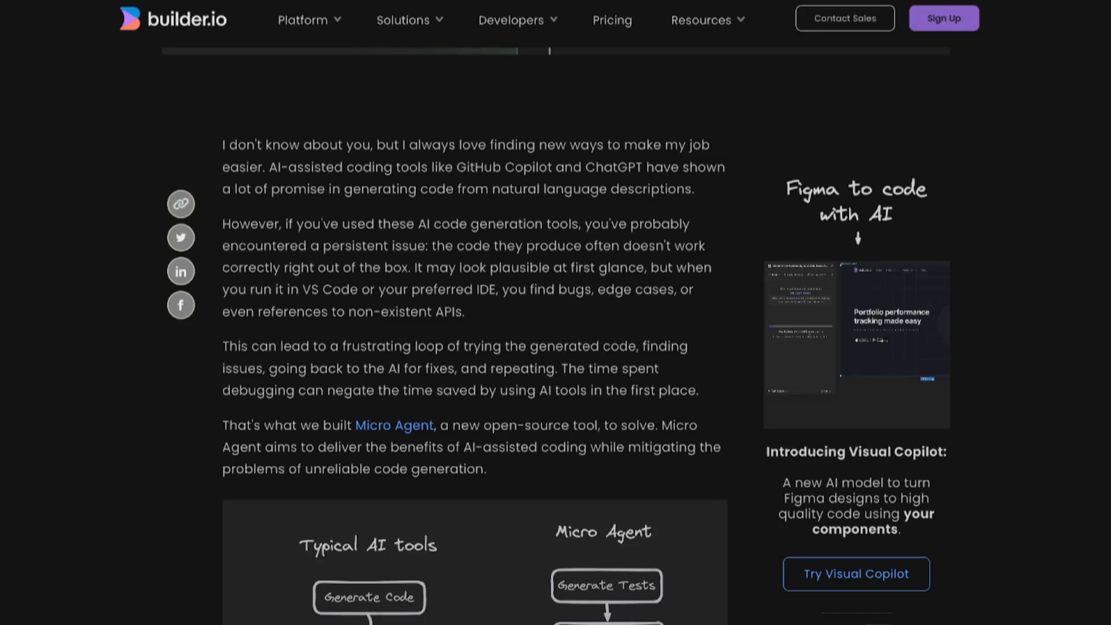
{"action": "scroll", "scroll_direction": "down", "scroll_amount": 3}
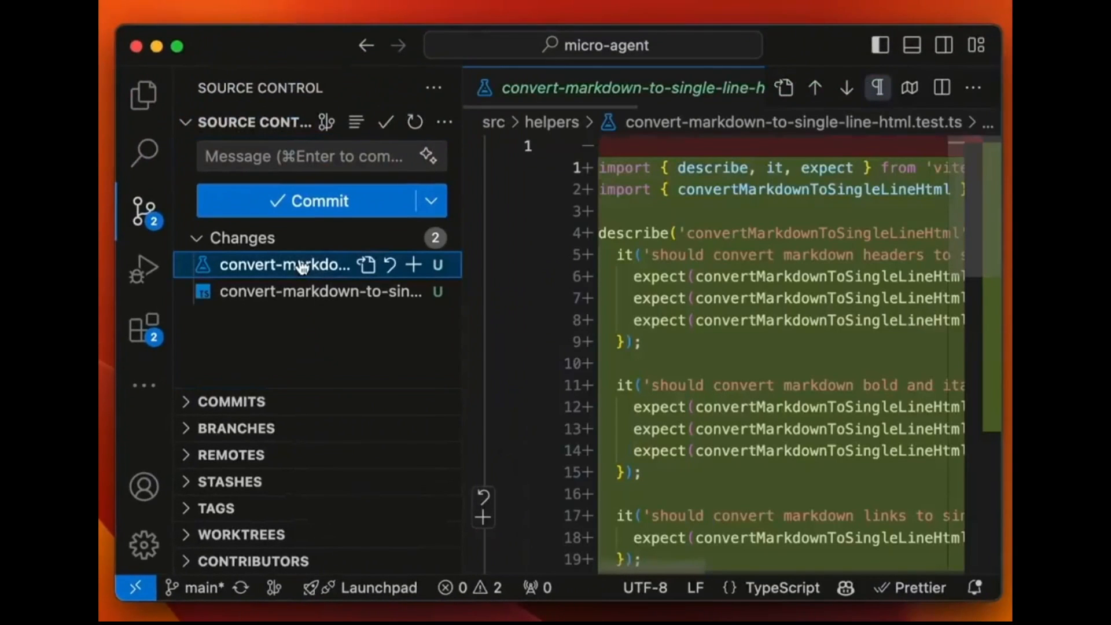
Step: Ask Micro Agent for a function that converts markdown to single-line HTML and approve its generated test
{"action": "left_click", "coordinate": [319, 292]}
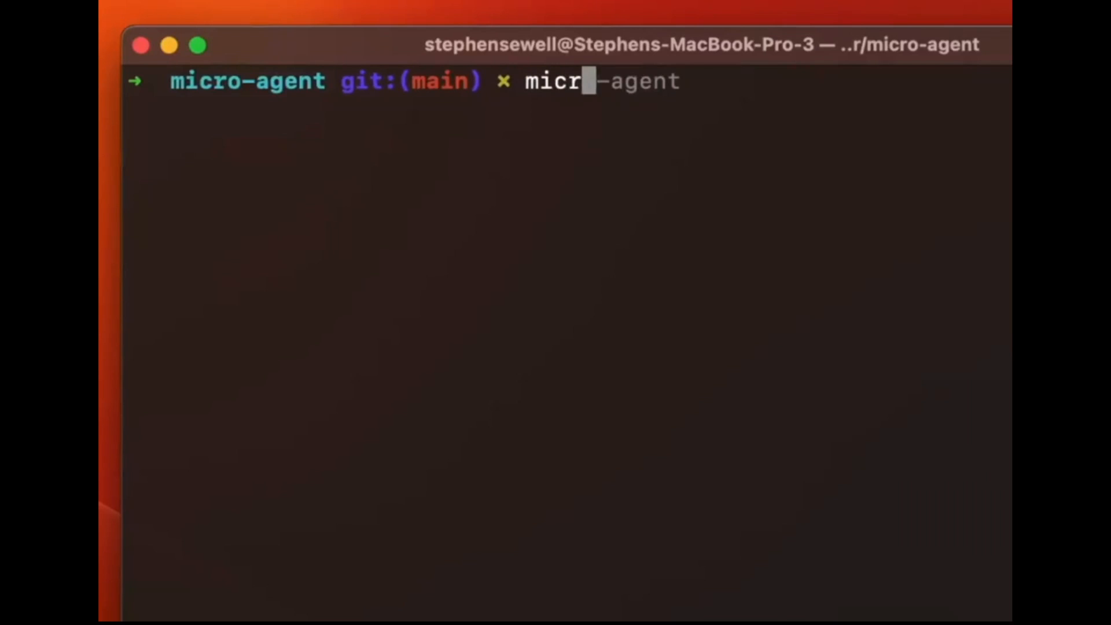
{"action": "type", "text": "a function that converts mar"}
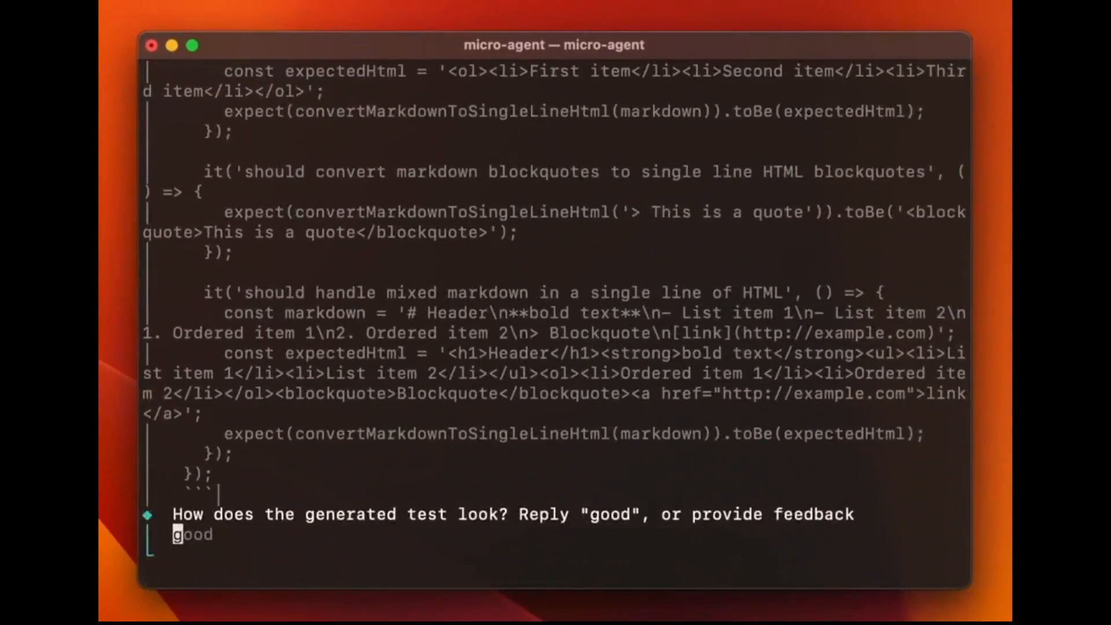
{"action": "key", "text": "enter"}
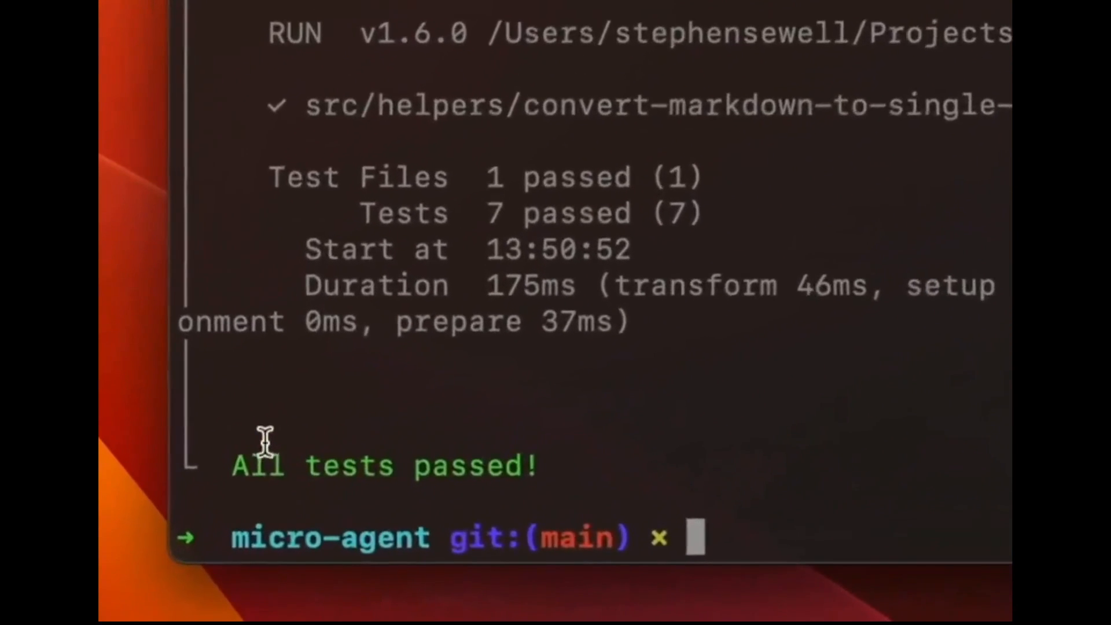
{"action": "mouse_move", "coordinate": [620, 507]}
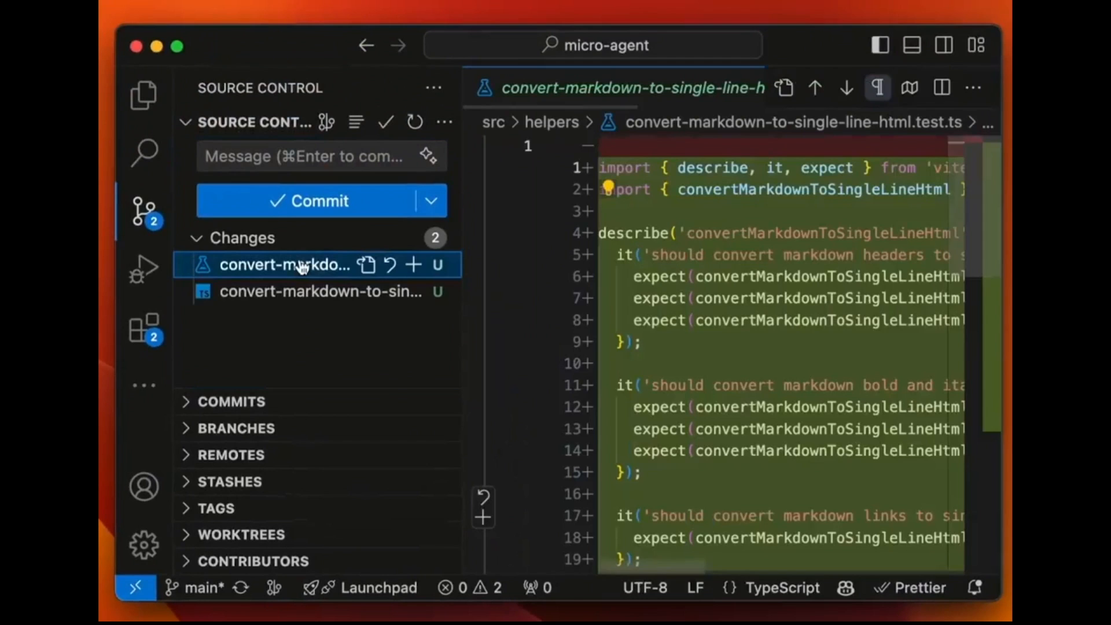
{"action": "left_click", "coordinate": [320, 291]}
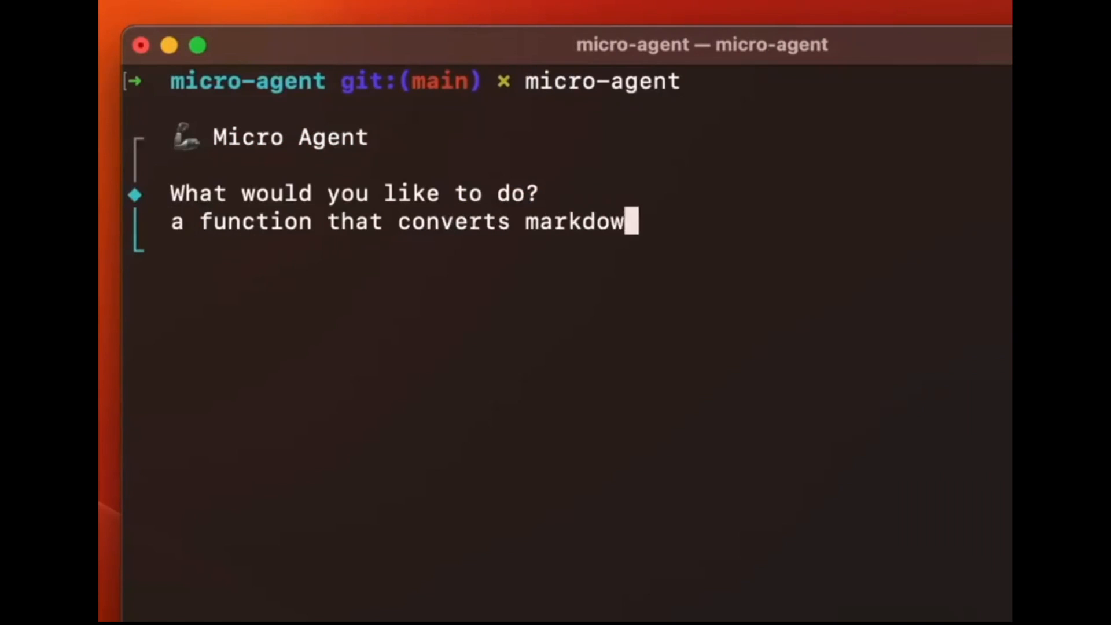
{"action": "key", "text": "enter"}
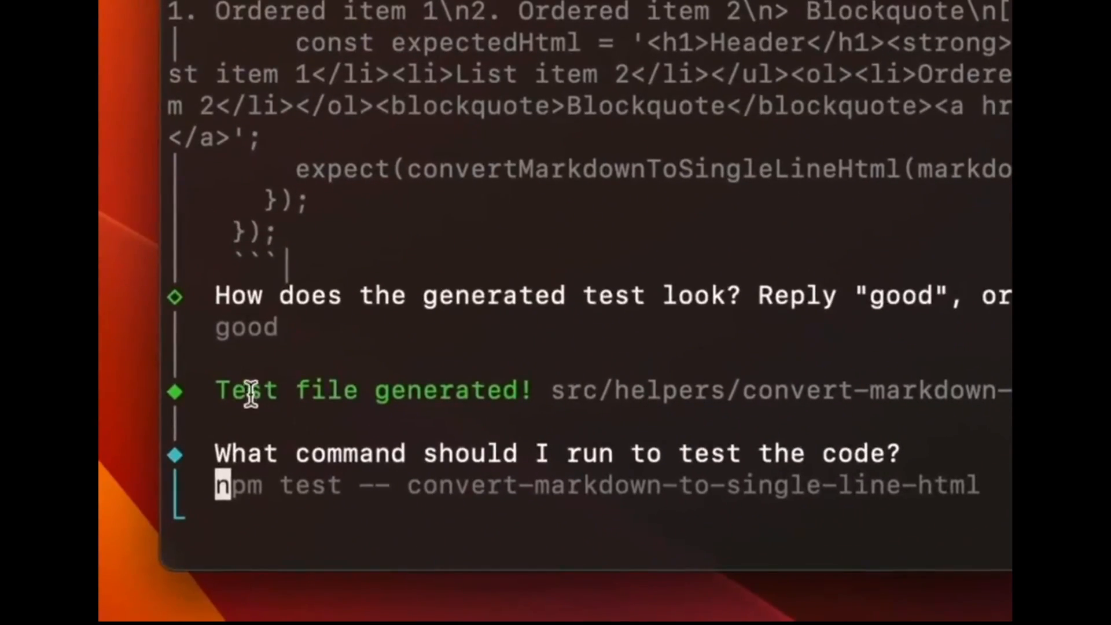
{"action": "scroll", "scroll_direction": "down", "scroll_amount": 3}
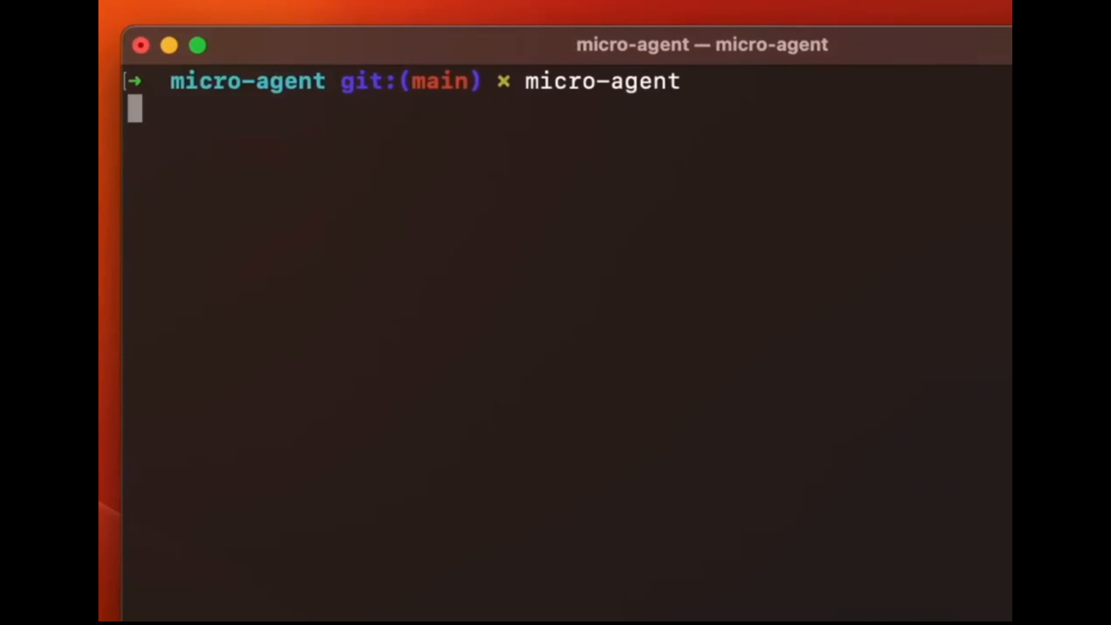
{"action": "type", "text": "a function that converts markdown to a"}
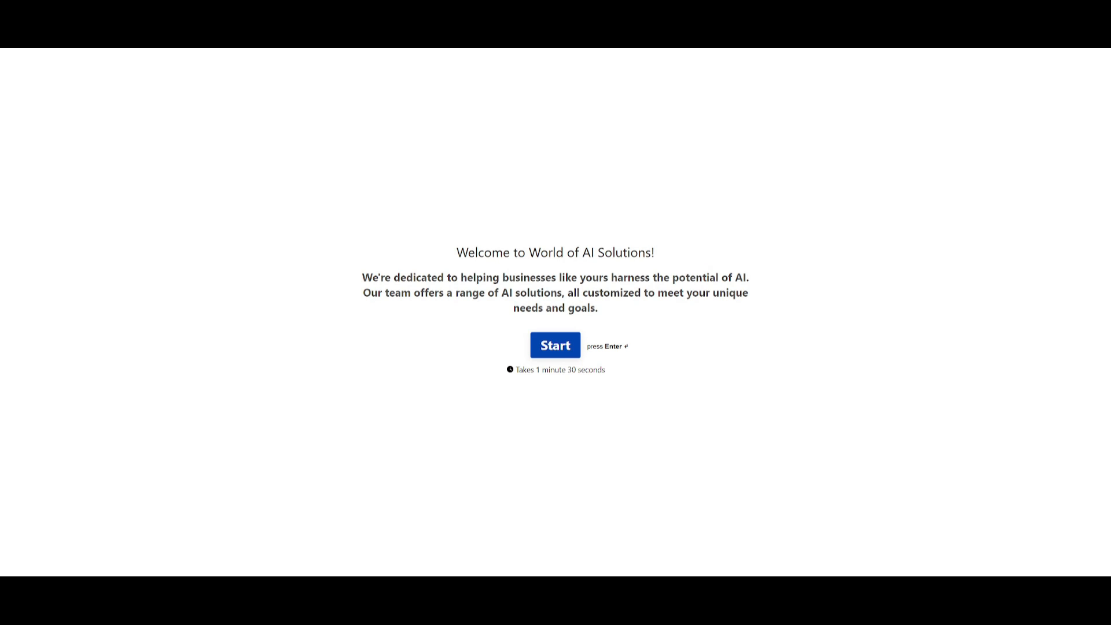
Step: Show the World of AI Patreon creator page on its Membership tab with the welcome note
{"action": "left_click", "coordinate": [554, 344]}
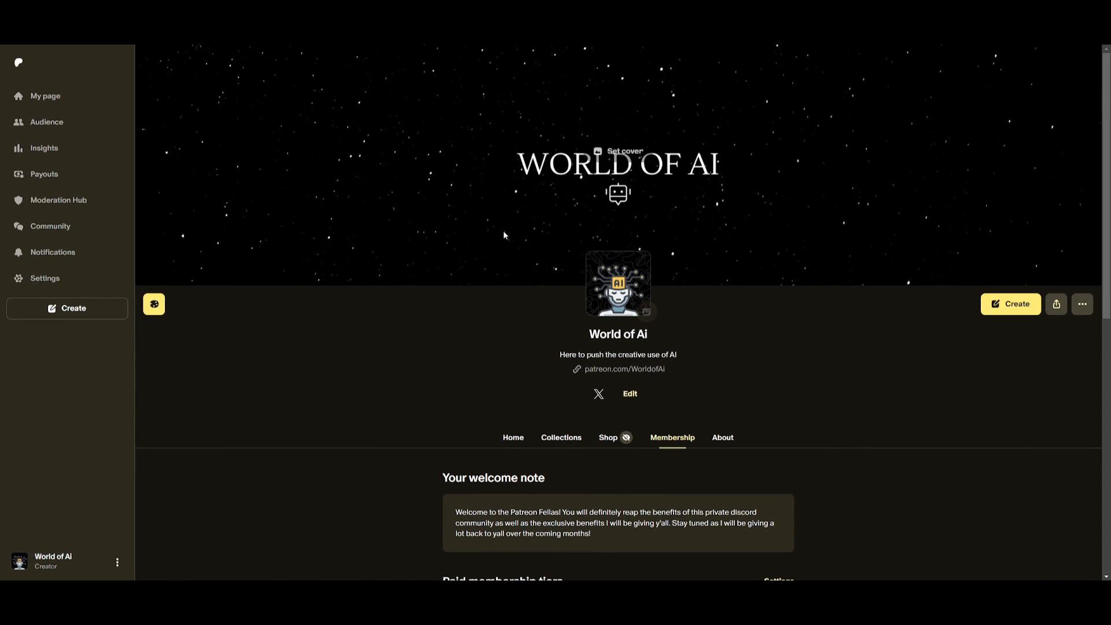
{"action": "mouse_move", "coordinate": [351, 166]}
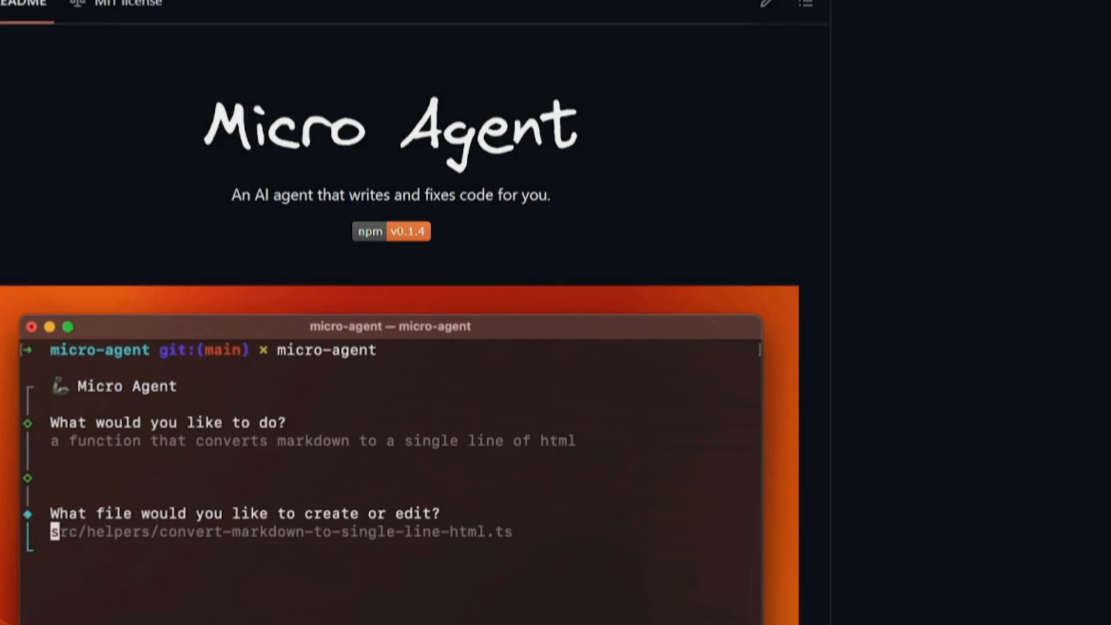
Step: Scroll the Micro Agent README down to the diagram contrasting Typical AI tools with Micro Agent
{"action": "scroll", "scroll_direction": "down", "scroll_amount": 3}
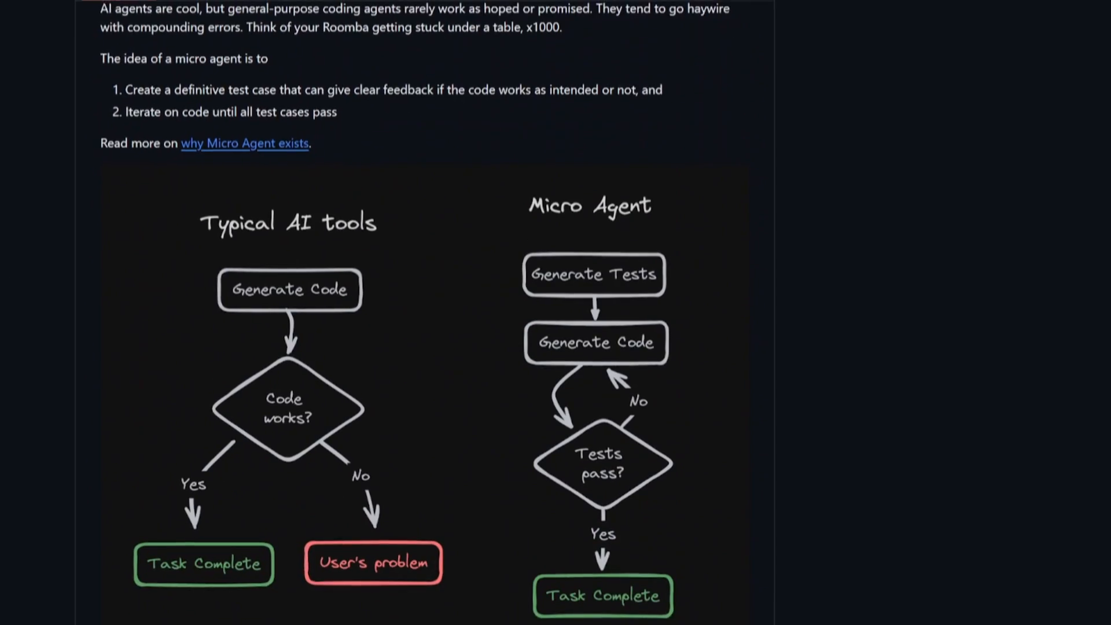
{"action": "scroll", "scroll_direction": "down", "scroll_amount": 3}
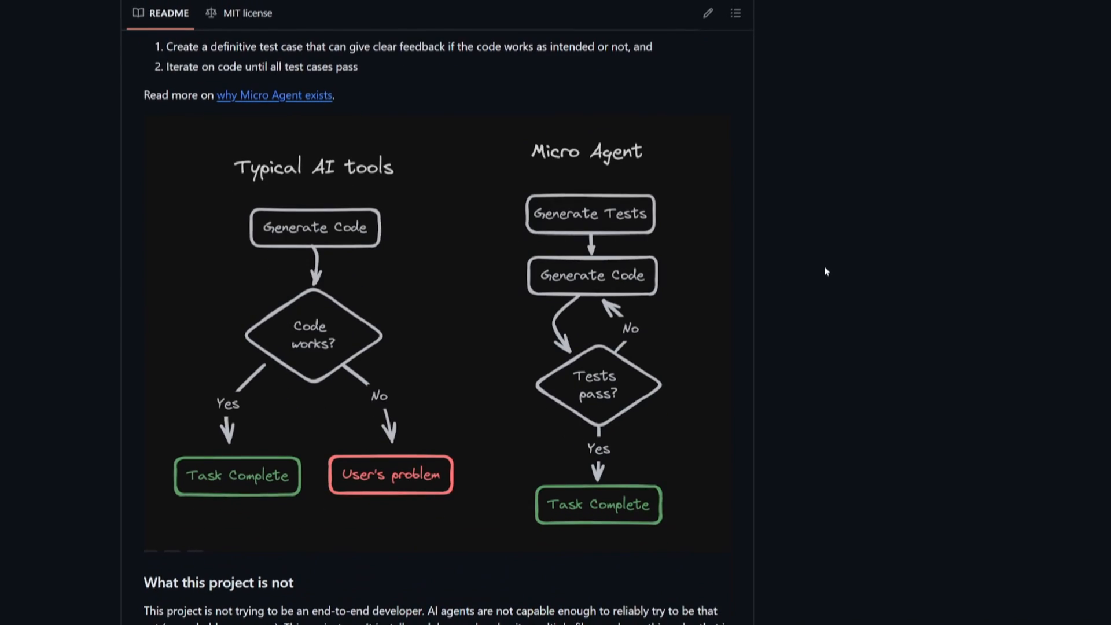
{"action": "scroll", "scroll_direction": "down", "scroll_amount": 3}
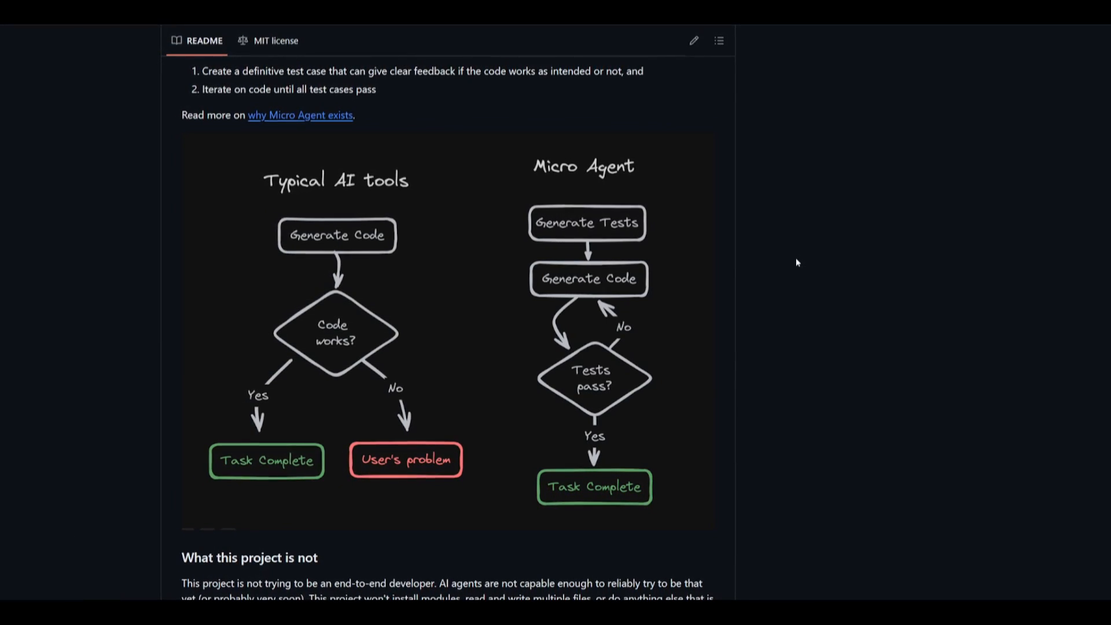
{"action": "scroll", "scroll_direction": "down", "scroll_amount": 3}
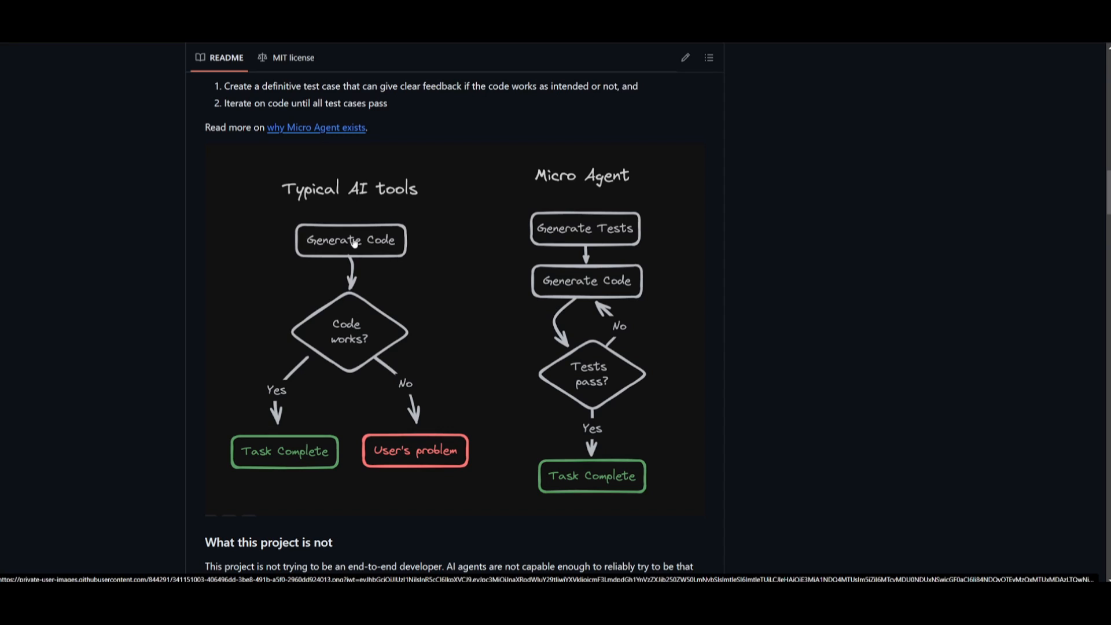
{"action": "mouse_move", "coordinate": [342, 248]}
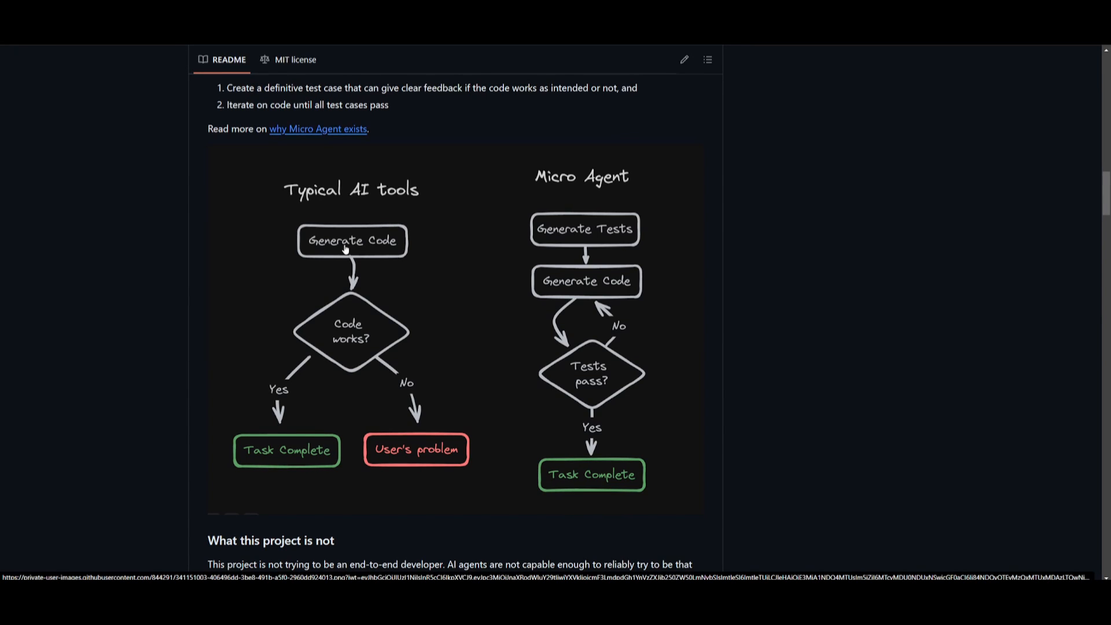
{"action": "mouse_move", "coordinate": [392, 228]}
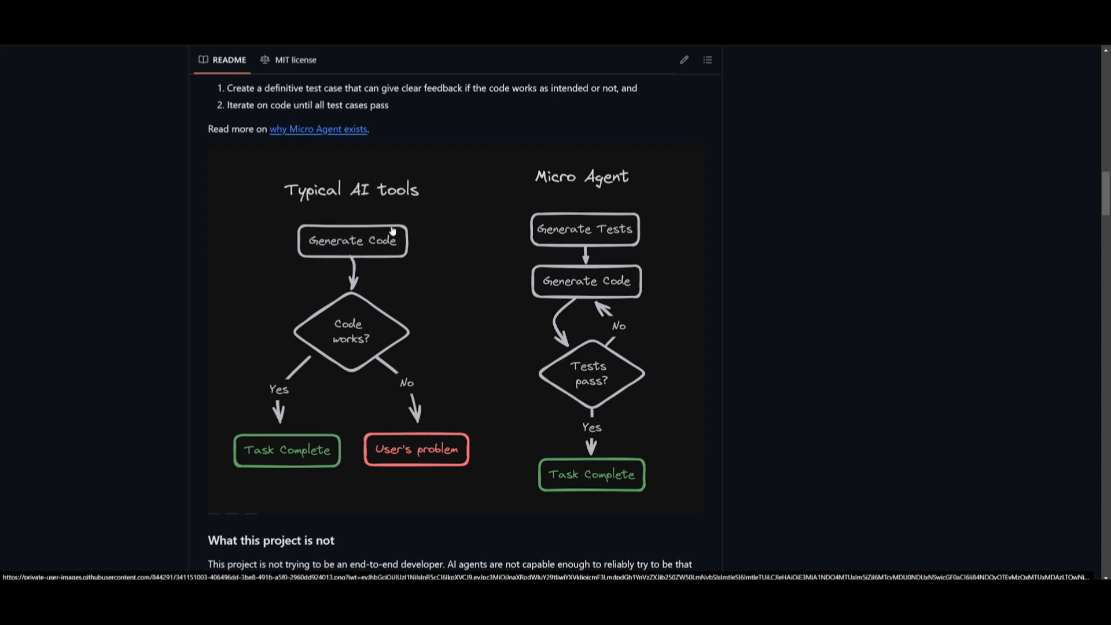
{"action": "mouse_move", "coordinate": [355, 357]}
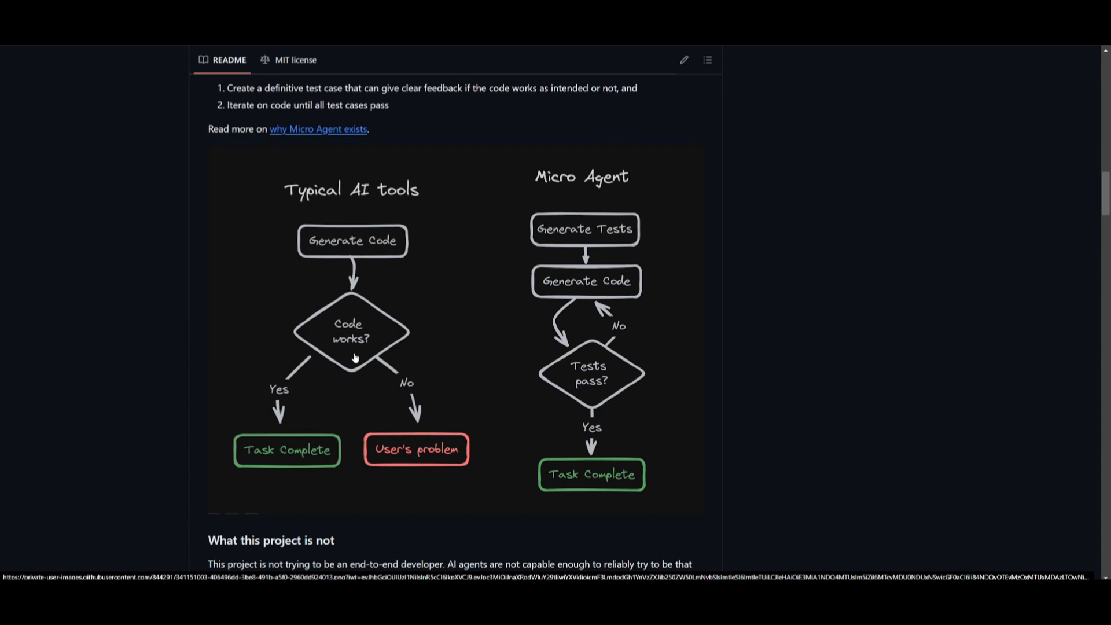
{"action": "mouse_move", "coordinate": [204, 441]}
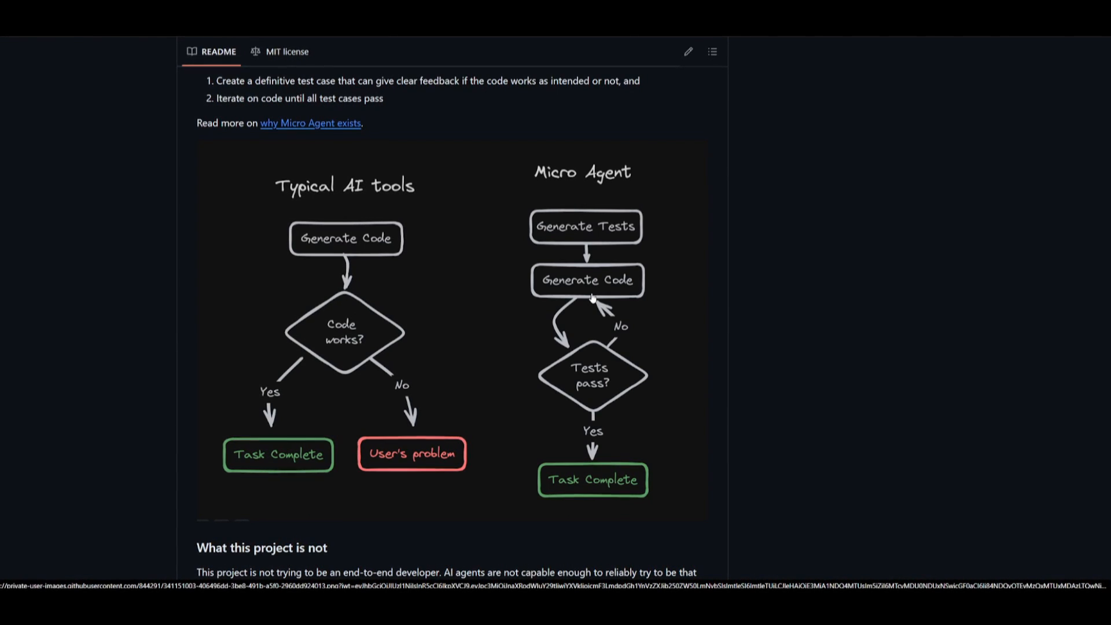
{"action": "scroll", "scroll_direction": "up", "scroll_amount": 3}
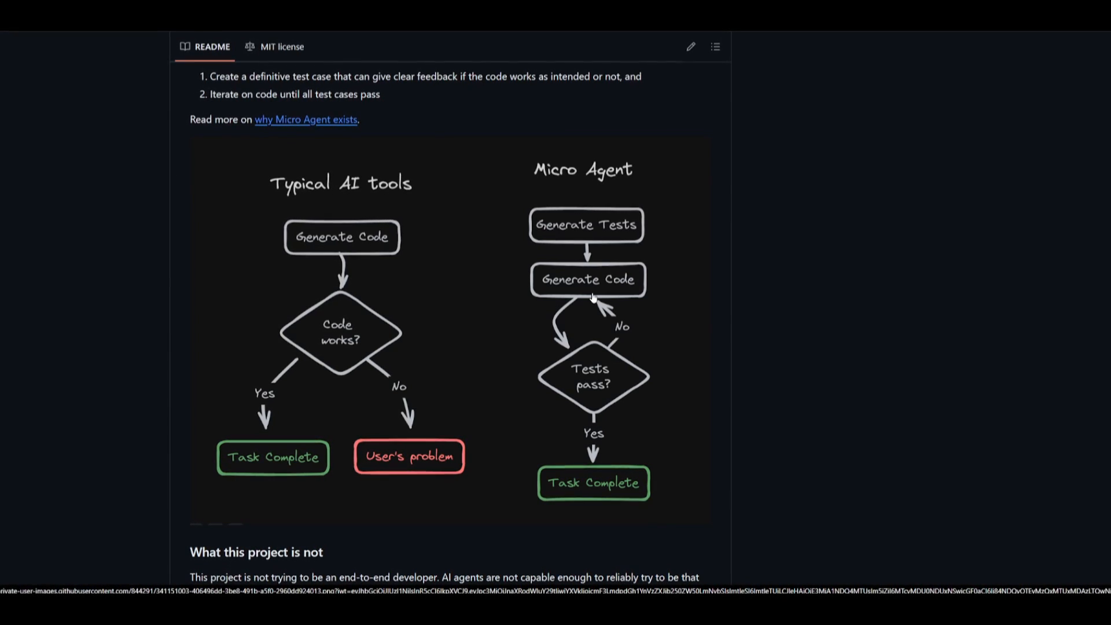
{"action": "scroll", "scroll_direction": "down", "scroll_amount": 3}
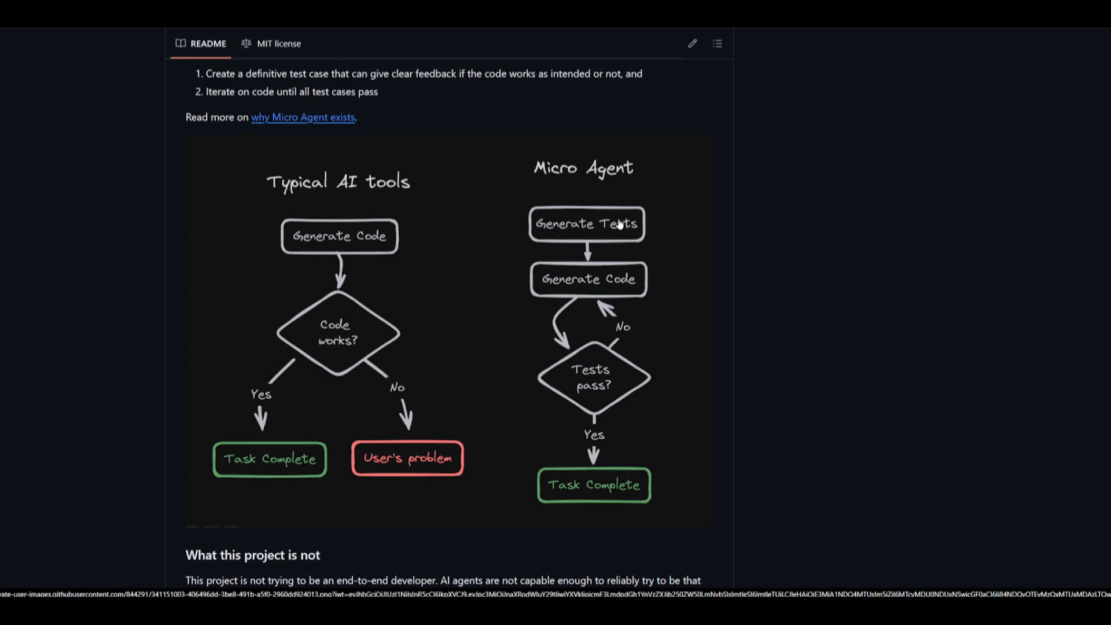
{"action": "scroll", "scroll_direction": "down", "scroll_amount": 3}
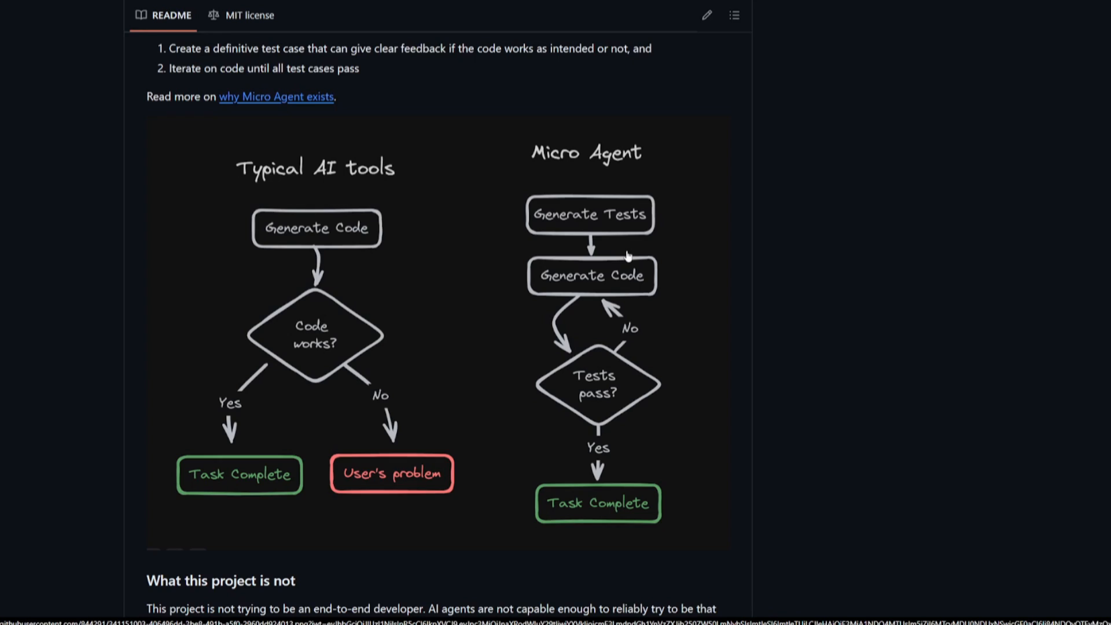
{"action": "scroll", "scroll_direction": "down", "scroll_amount": 3}
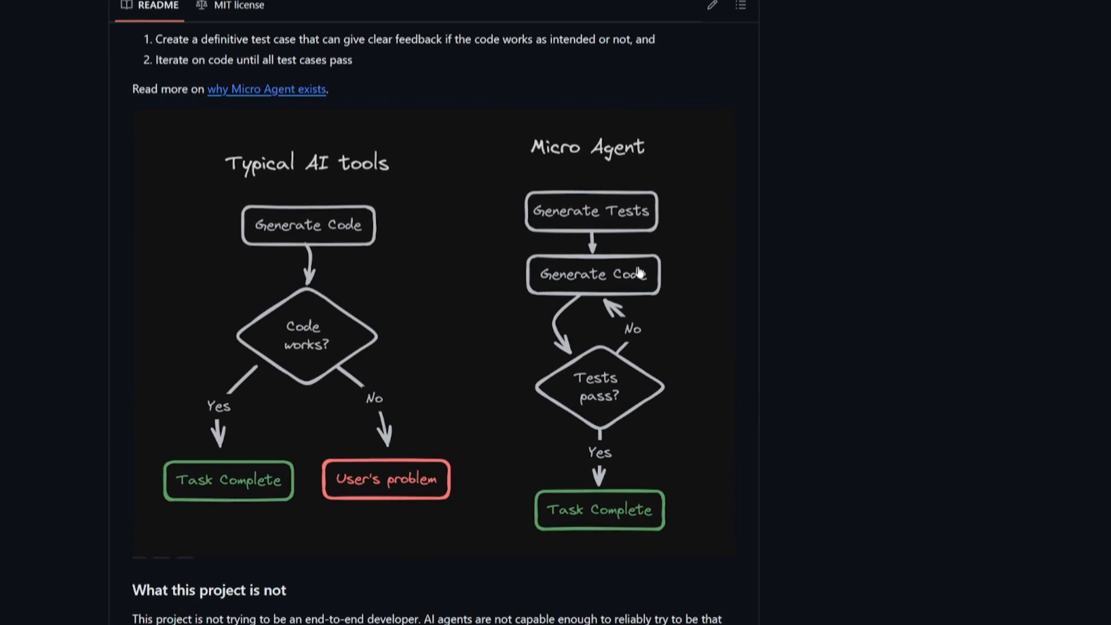
{"action": "scroll", "scroll_direction": "down", "scroll_amount": 3}
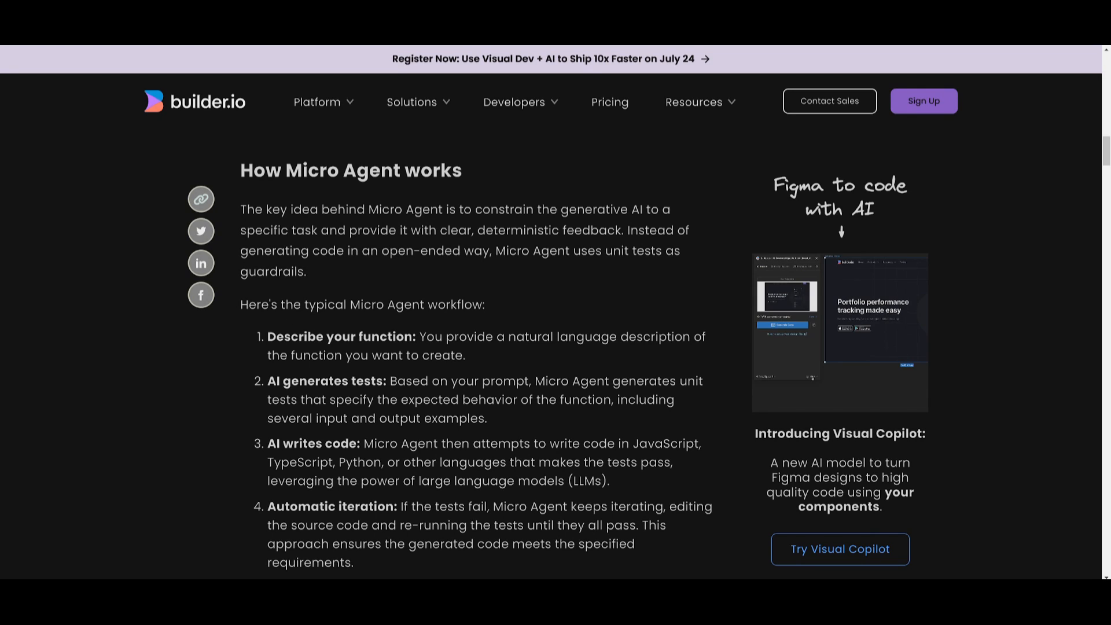
Step: Read the blog post past the workflow and demo down to 'Integrating with Visual Copilot'
{"action": "scroll", "scroll_direction": "down", "scroll_amount": 3}
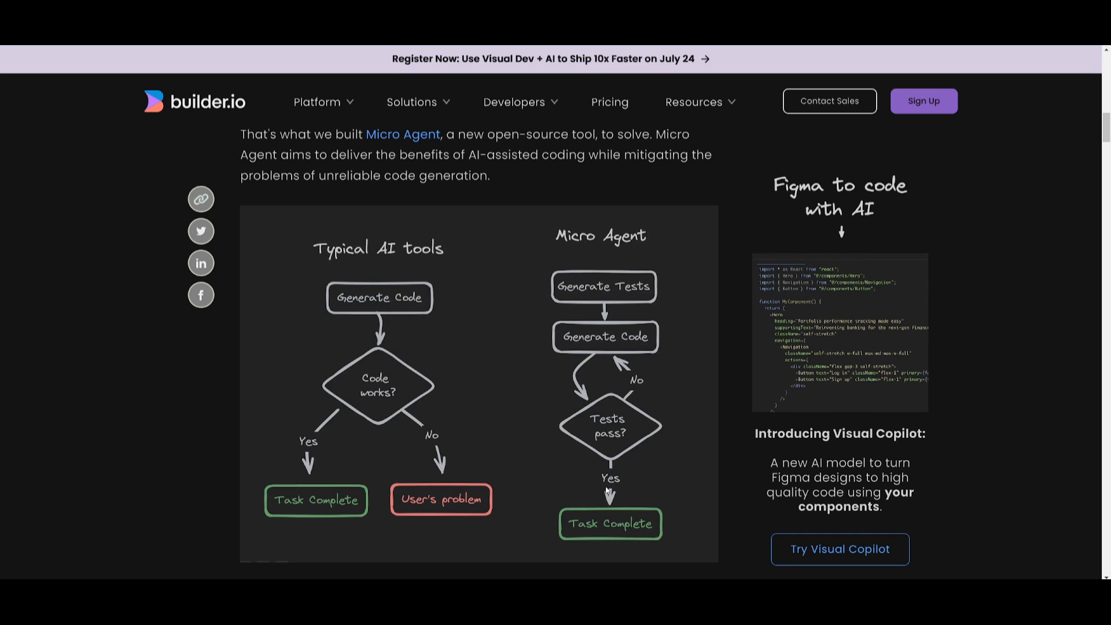
{"action": "scroll", "scroll_direction": "down", "scroll_amount": 3}
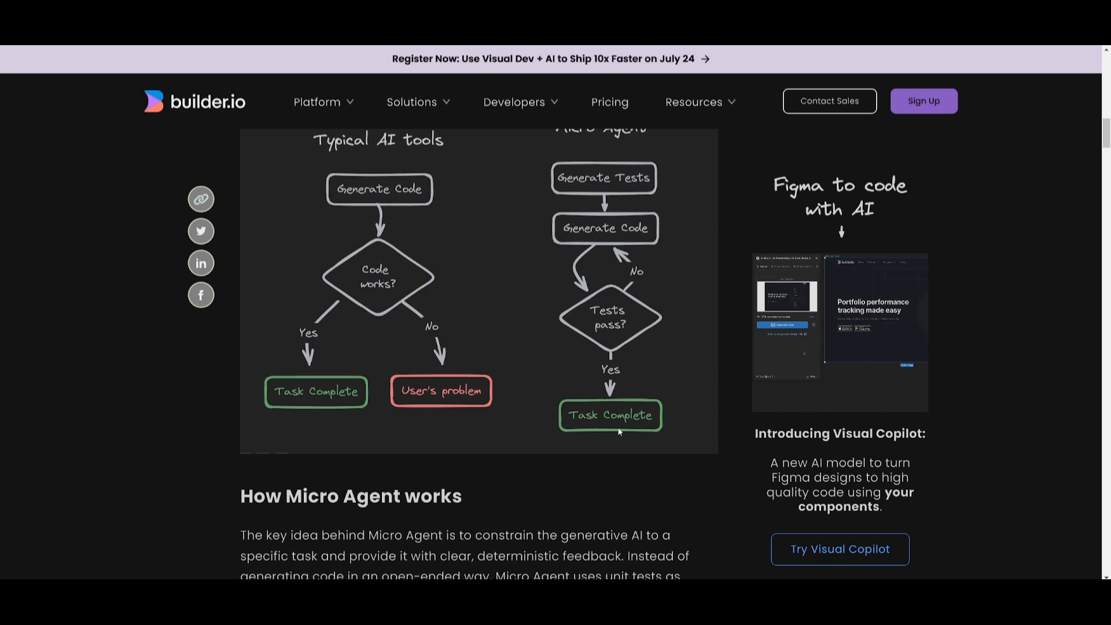
{"action": "scroll", "scroll_direction": "down", "scroll_amount": 3}
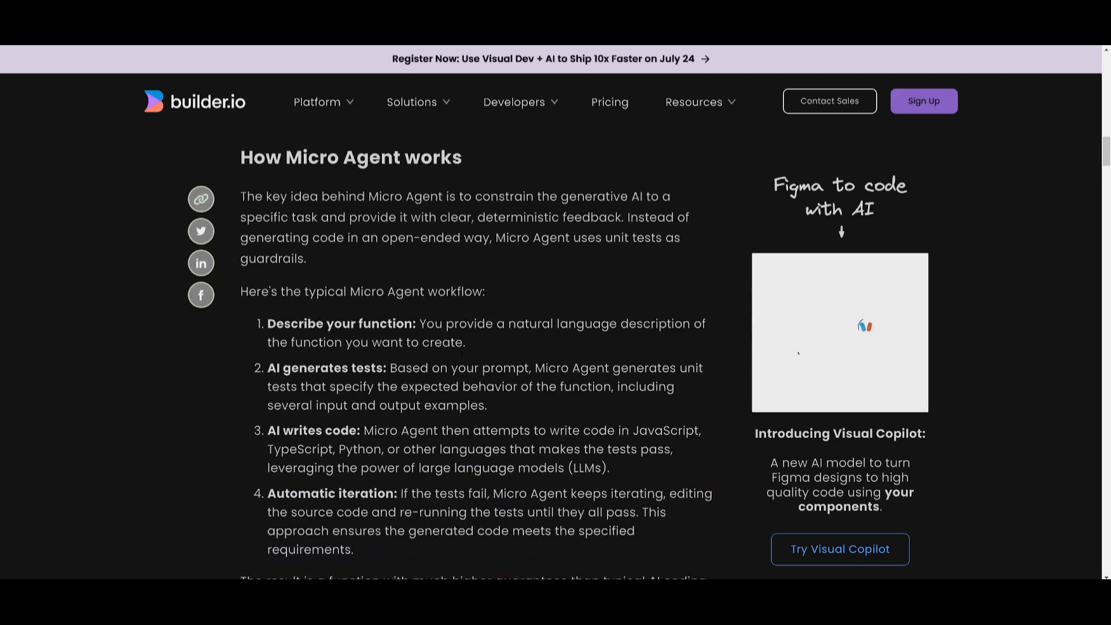
{"action": "scroll", "scroll_direction": "down", "scroll_amount": 3}
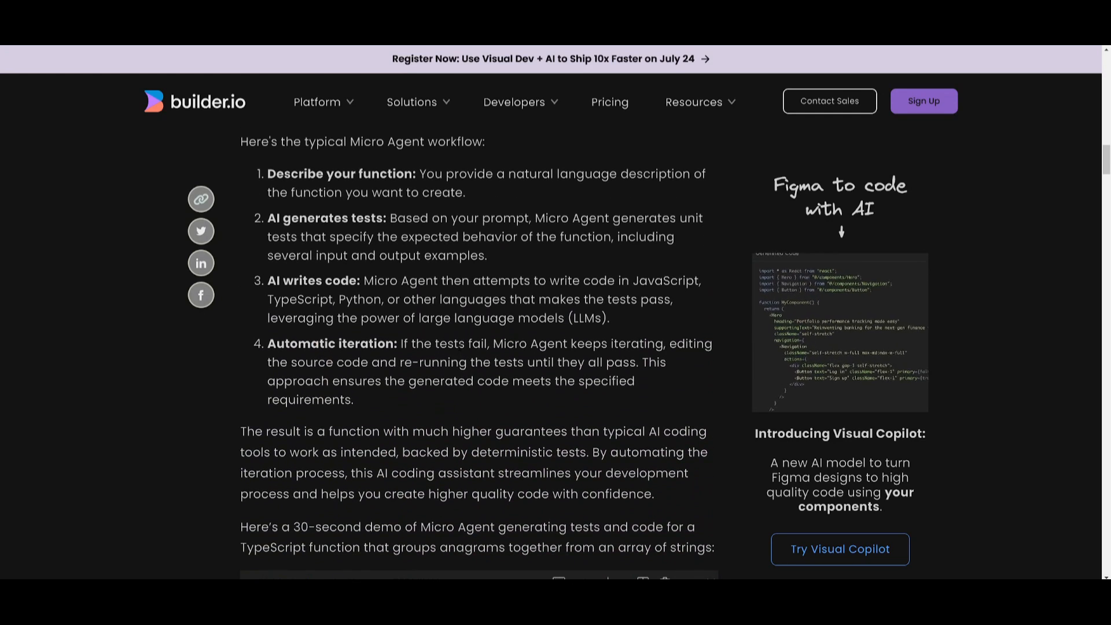
{"action": "scroll", "scroll_direction": "down", "scroll_amount": 3}
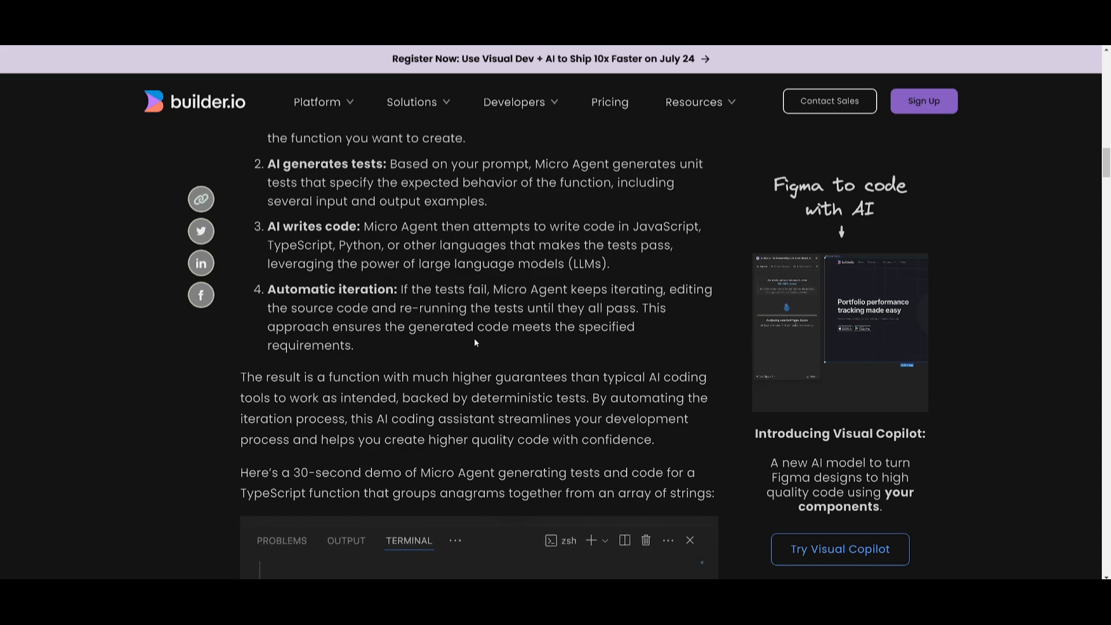
{"action": "scroll", "scroll_direction": "down", "scroll_amount": 3}
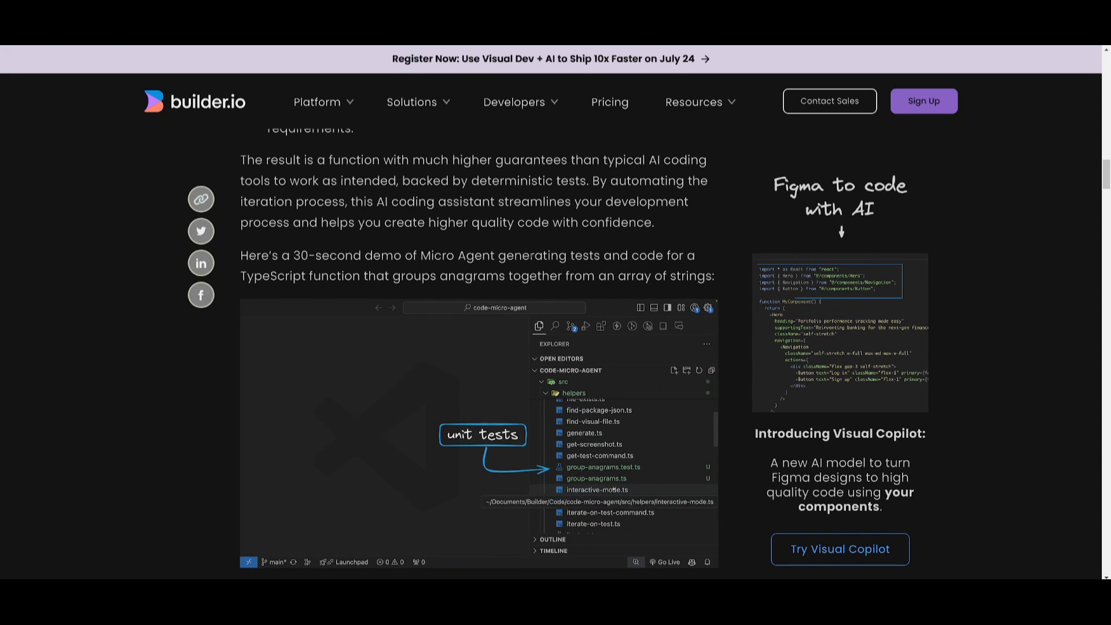
{"action": "left_click", "coordinate": [603, 467]}
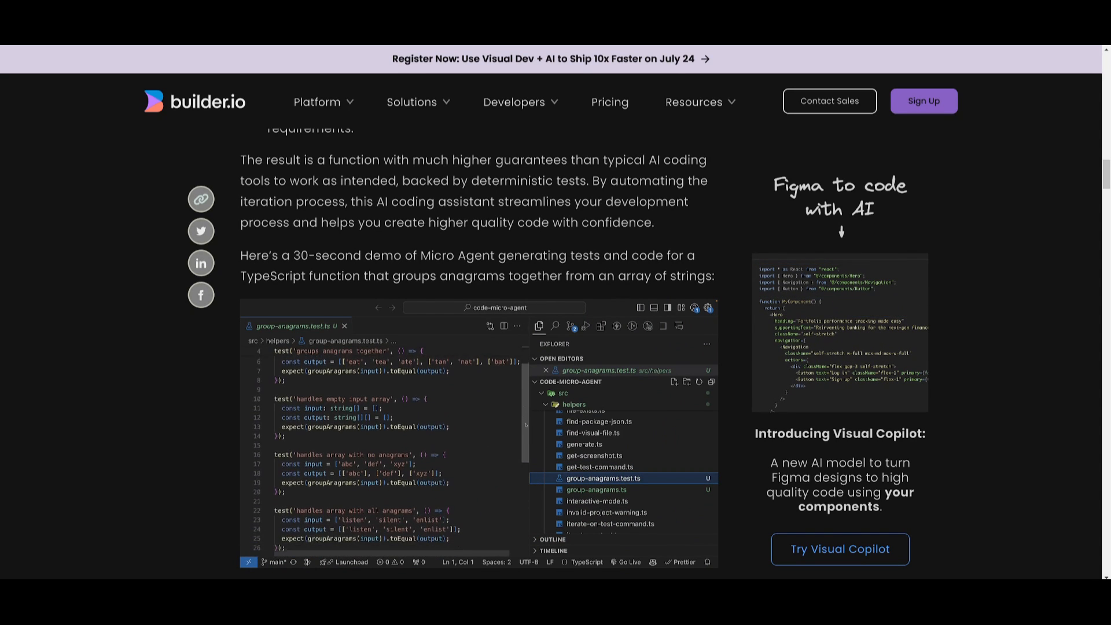
{"action": "left_click", "coordinate": [596, 489]}
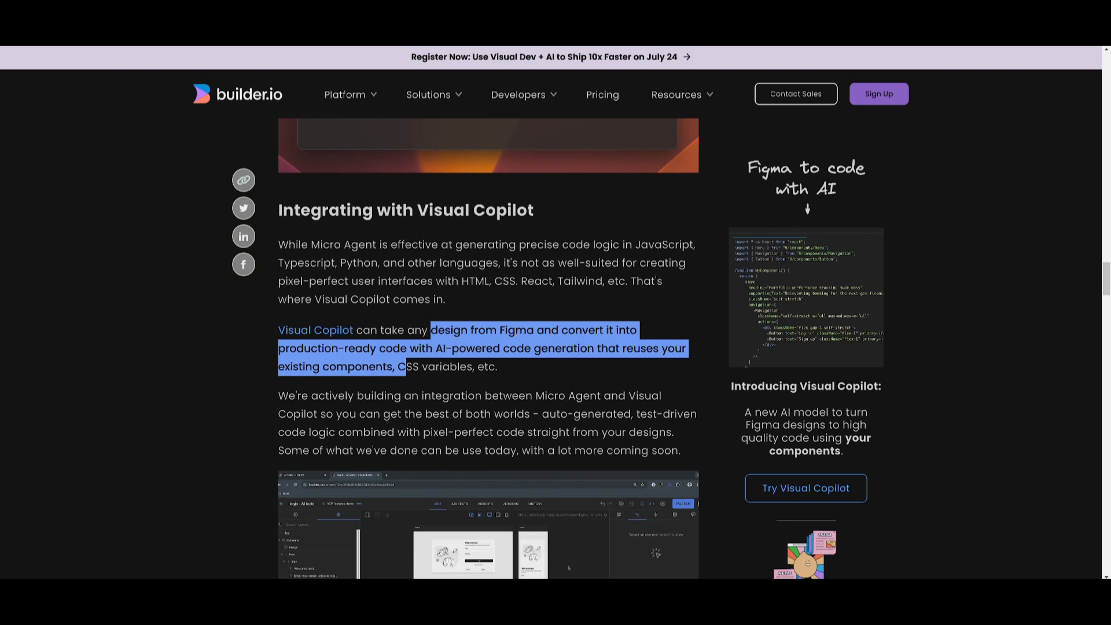
{"action": "scroll", "scroll_direction": "down", "scroll_amount": 3}
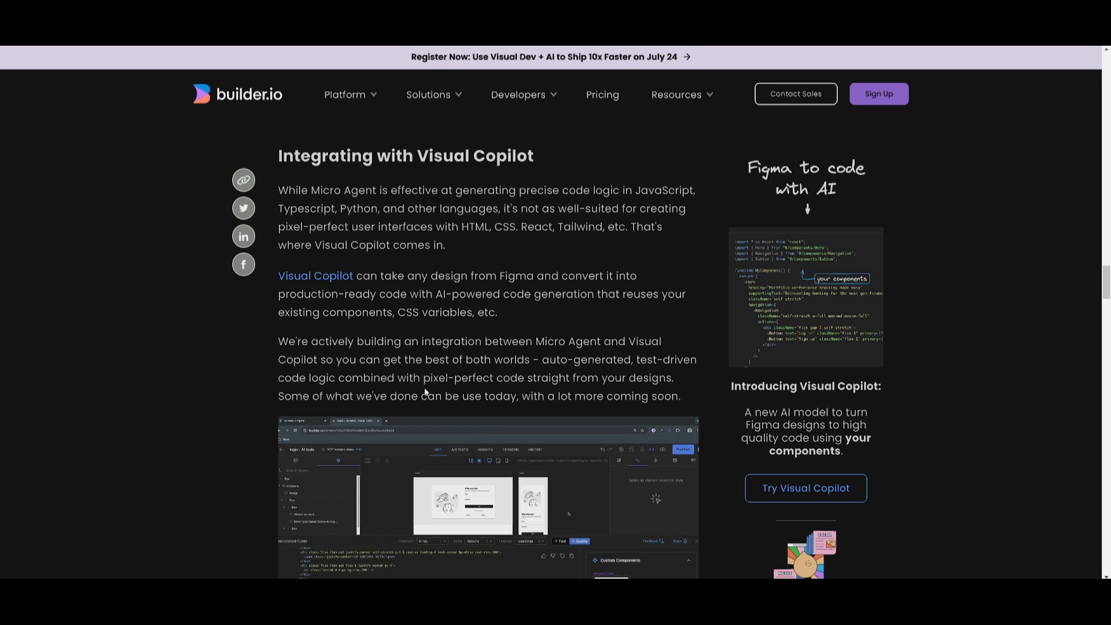
{"action": "scroll", "scroll_direction": "down", "scroll_amount": 3}
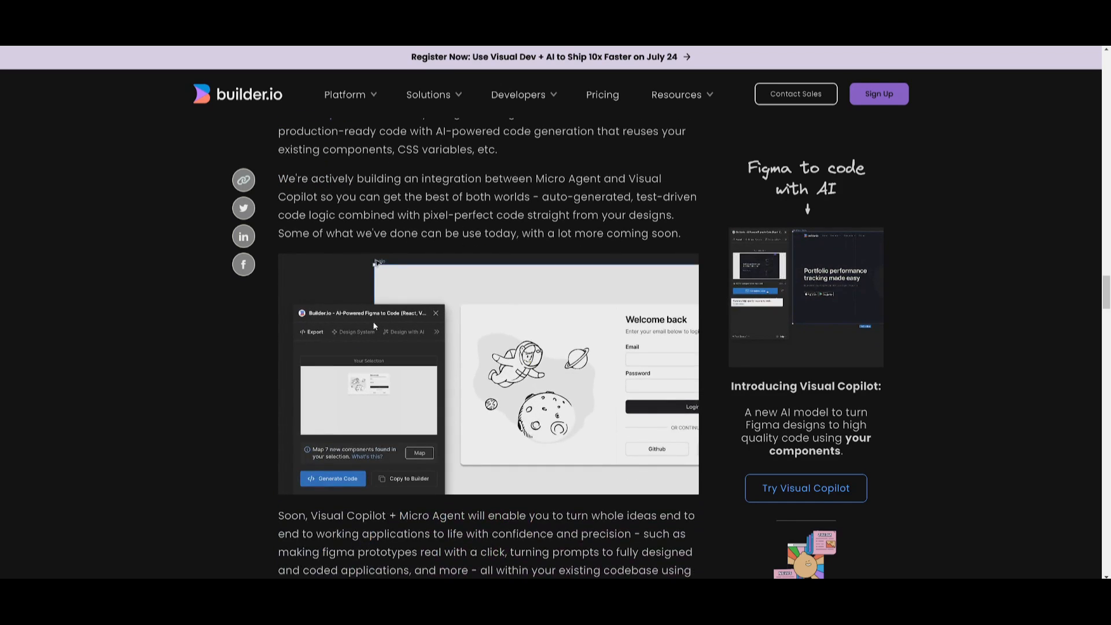
{"action": "left_click", "coordinate": [332, 477]}
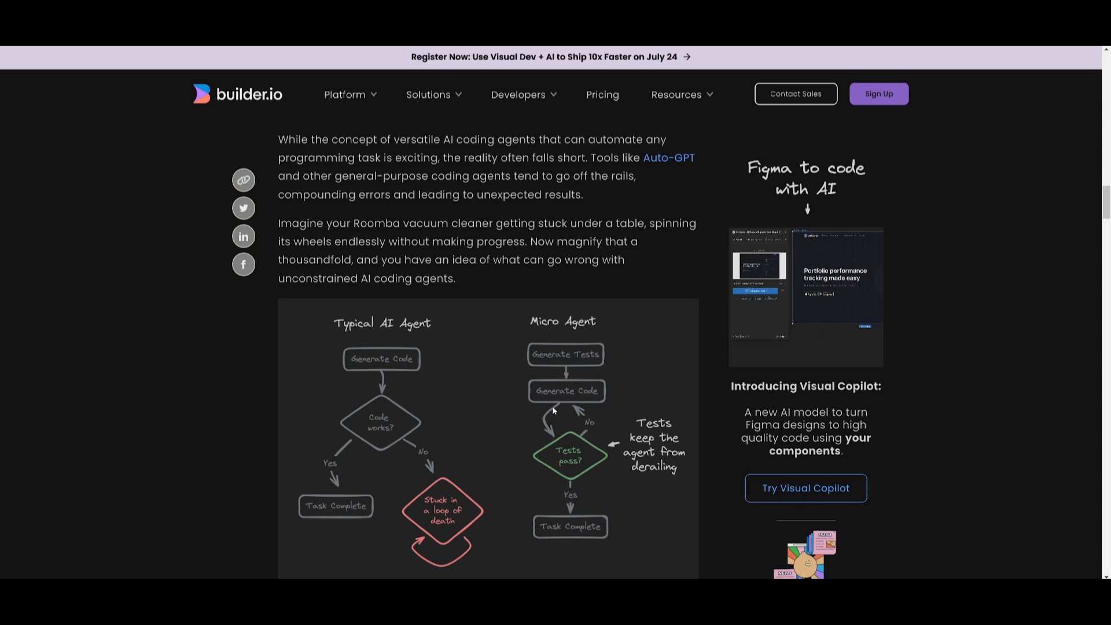
{"action": "scroll", "scroll_direction": "down", "scroll_amount": 3}
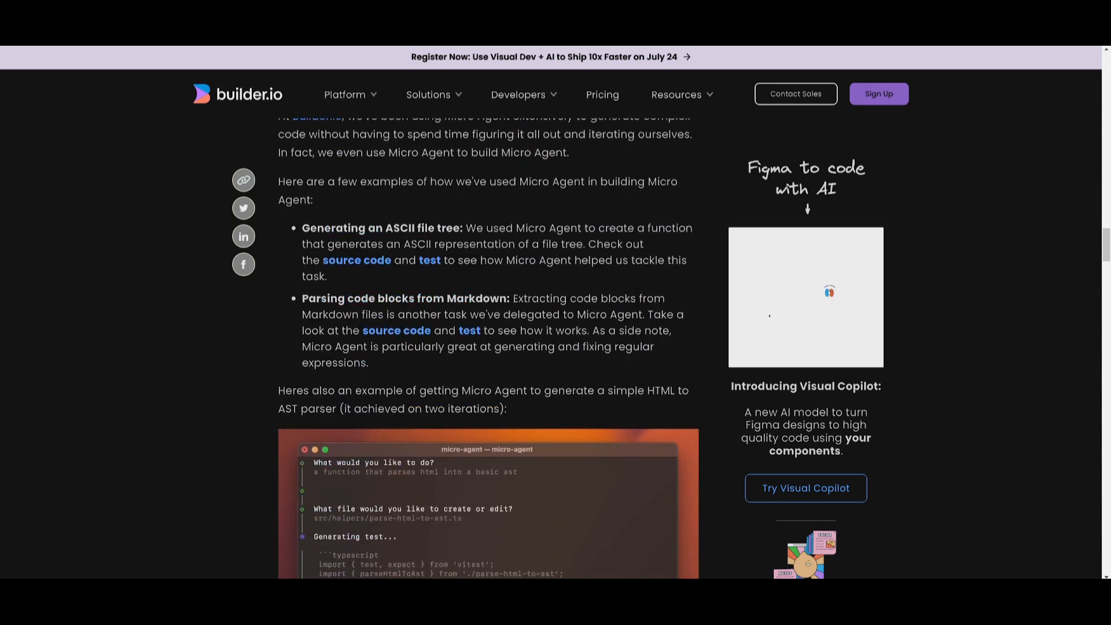
{"action": "scroll", "scroll_direction": "down", "scroll_amount": 3}
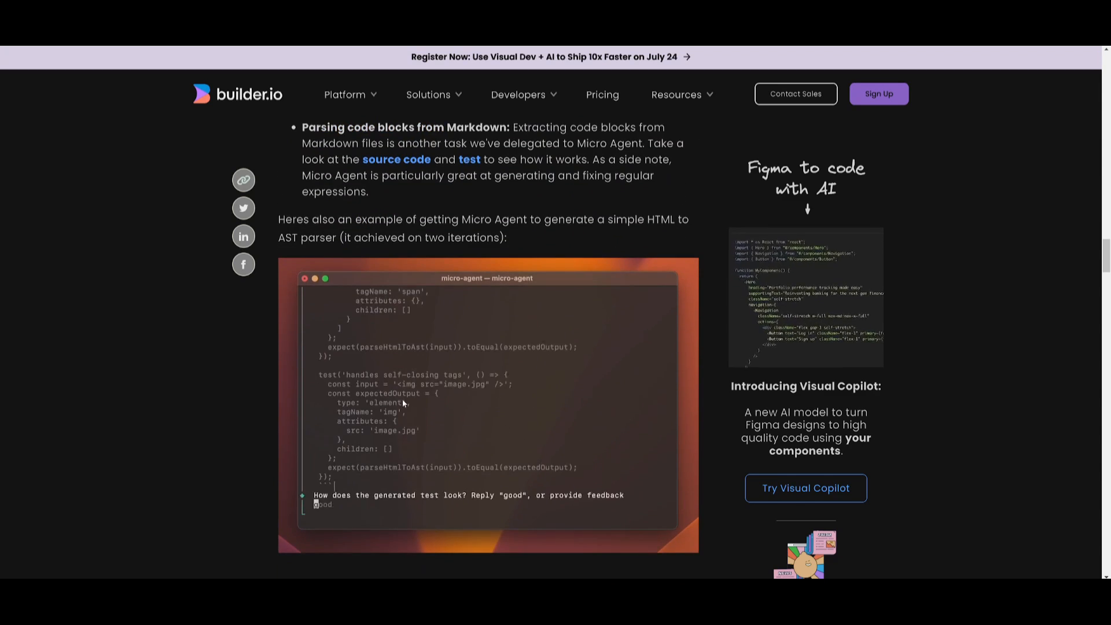
{"action": "scroll", "scroll_direction": "down", "scroll_amount": 3}
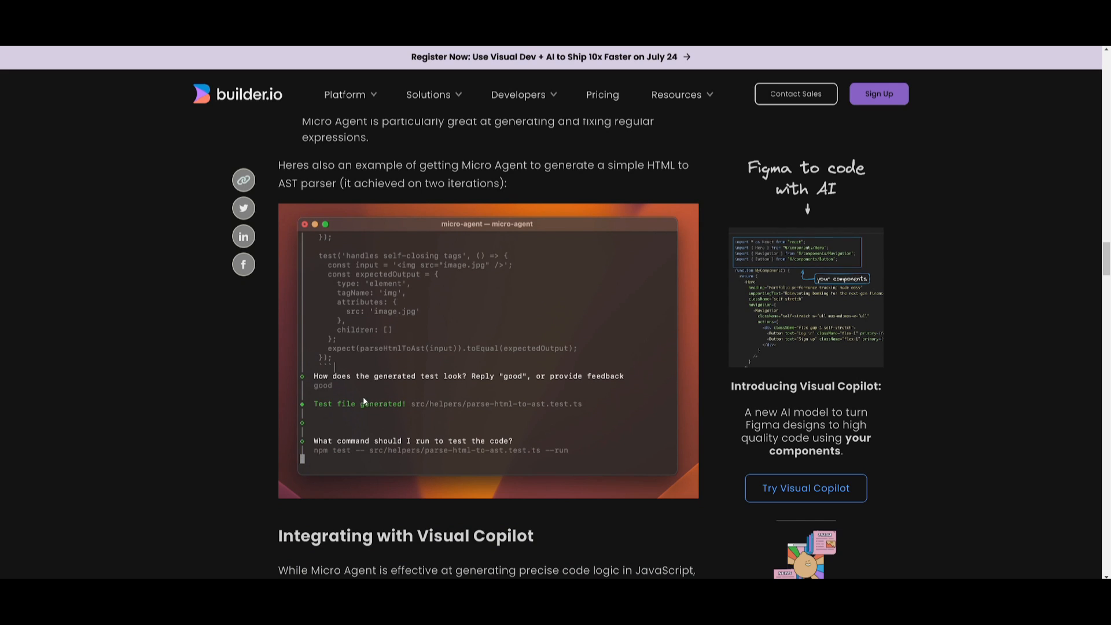
{"action": "scroll", "scroll_direction": "down", "scroll_amount": 3}
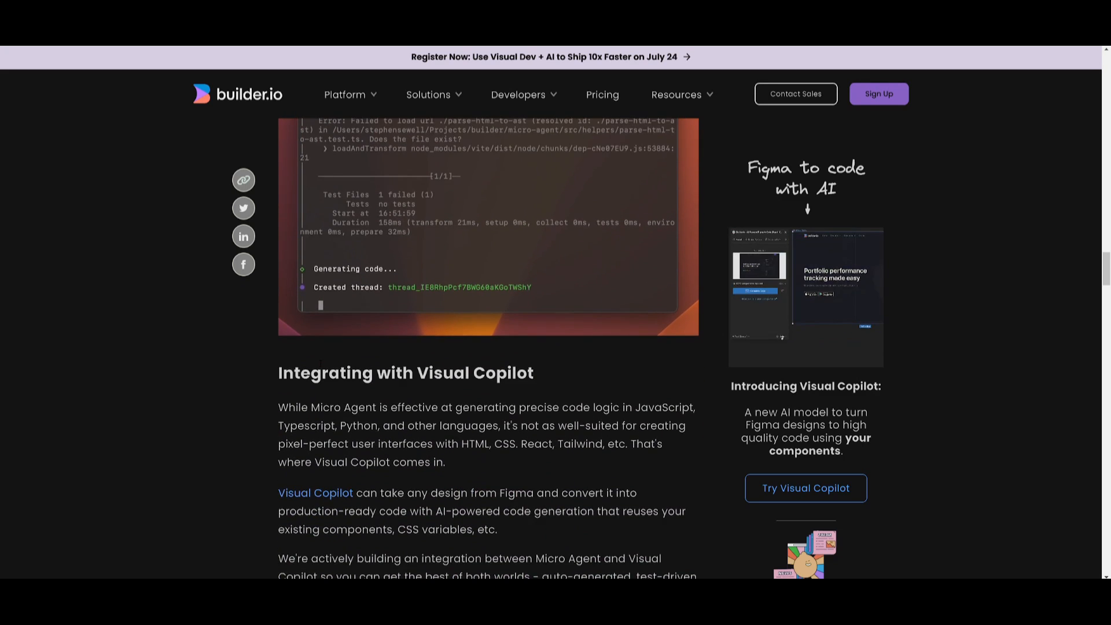
{"action": "scroll", "scroll_direction": "down", "scroll_amount": 3}
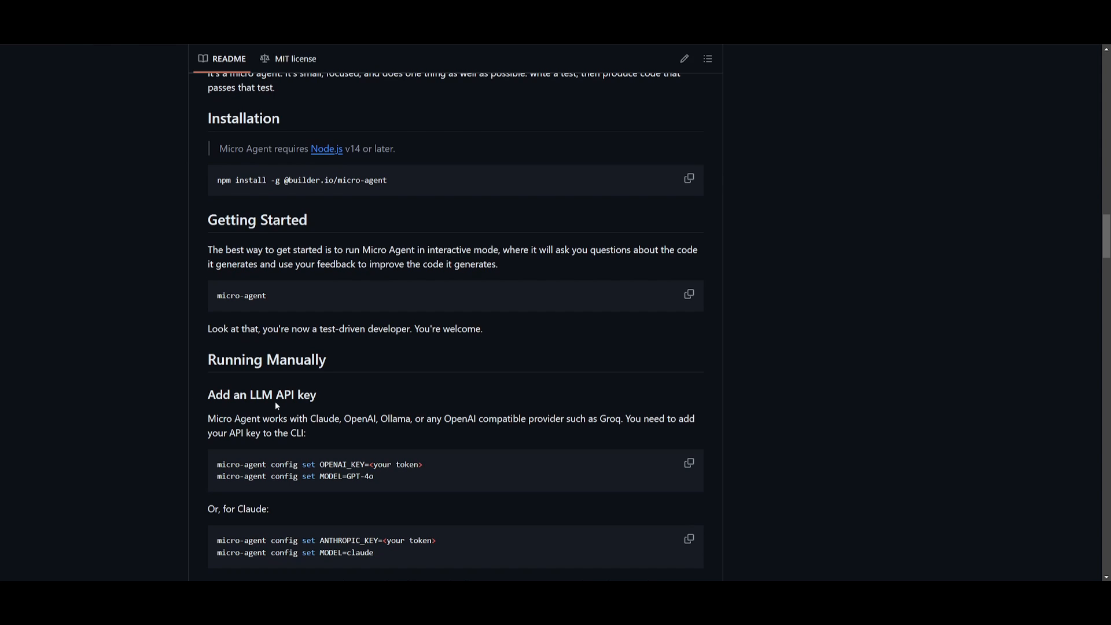
Step: Scroll the README through Installation, Running Manually and the API key setup
{"action": "scroll", "scroll_direction": "down", "scroll_amount": 3}
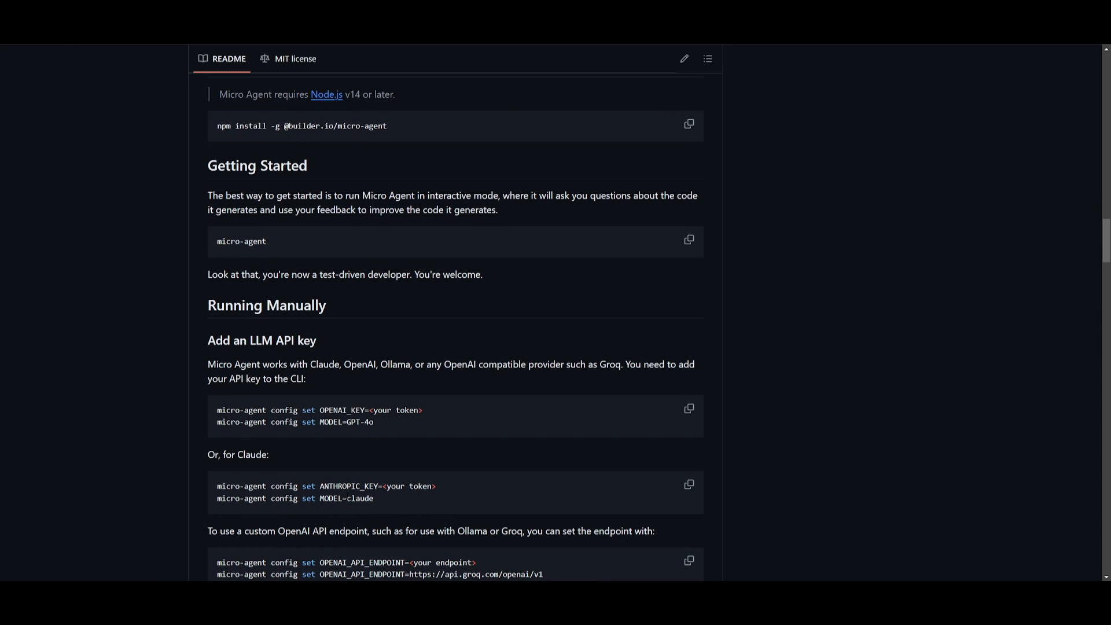
{"action": "mouse_move", "coordinate": [383, 475]}
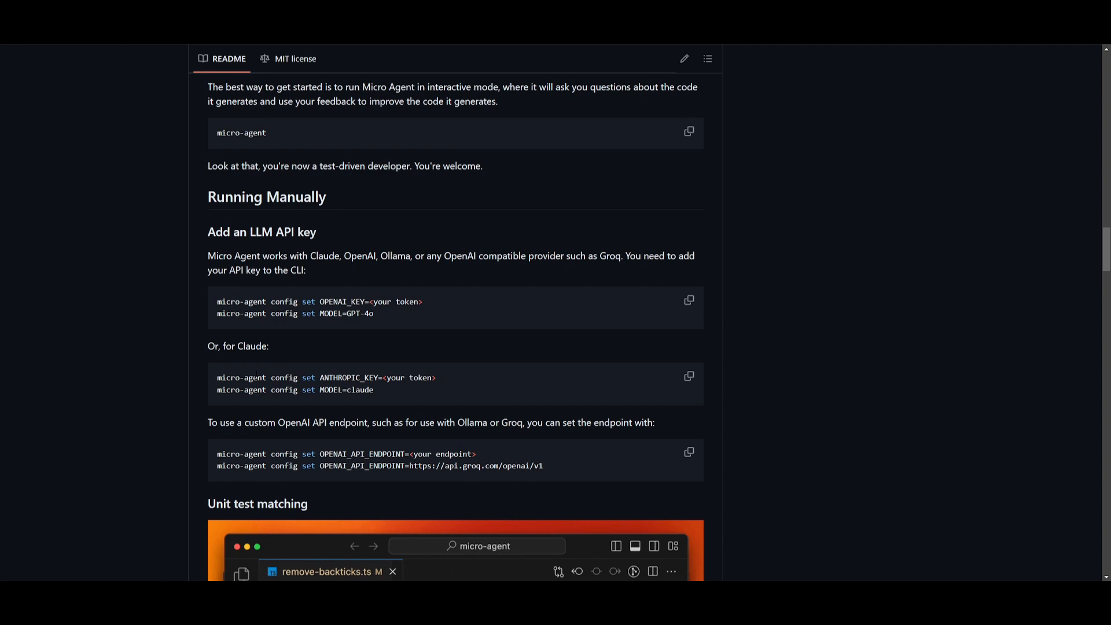
{"action": "scroll", "scroll_direction": "up", "scroll_amount": 3}
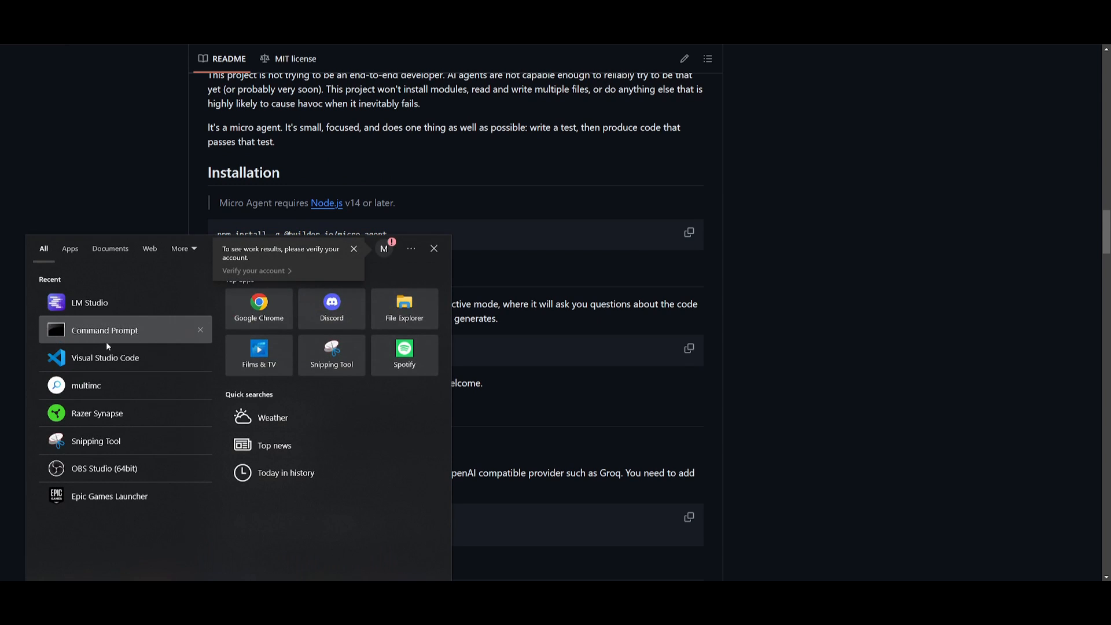
Step: Launch Command Prompt and run a micro-agent config command from the README, getting 'Config updated'
{"action": "left_click", "coordinate": [103, 330]}
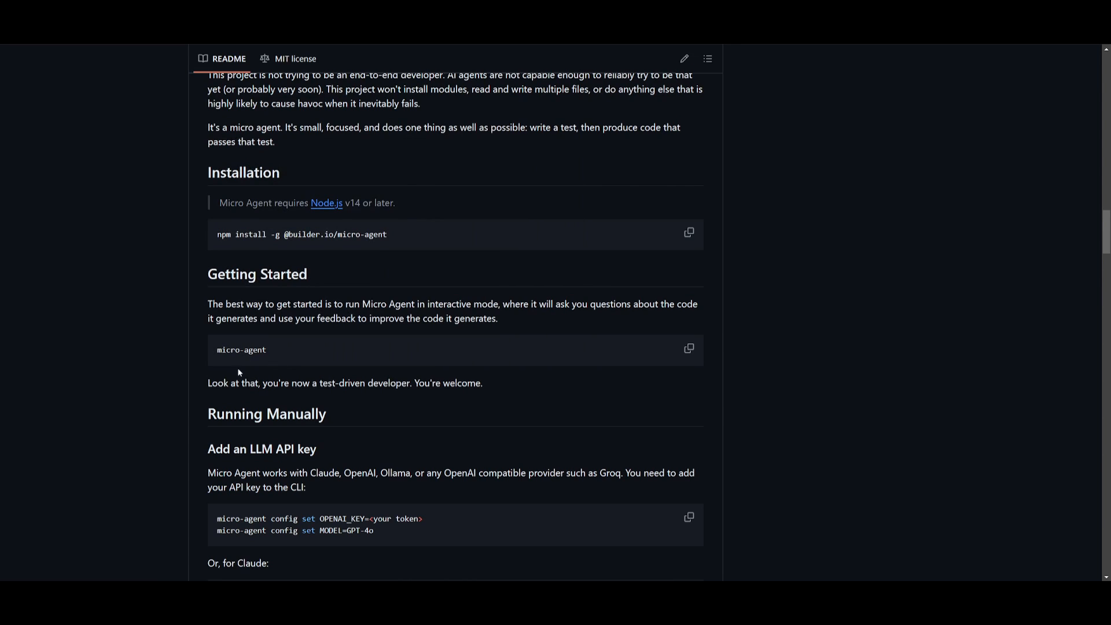
{"action": "scroll", "scroll_direction": "down", "scroll_amount": 3}
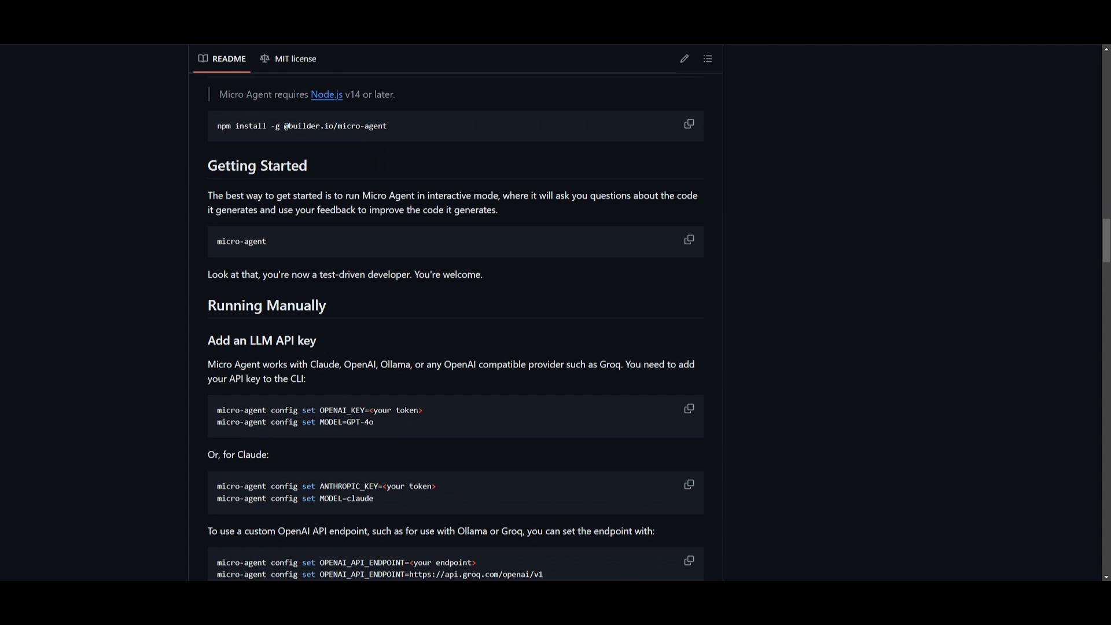
{"action": "double_click", "coordinate": [241, 409]}
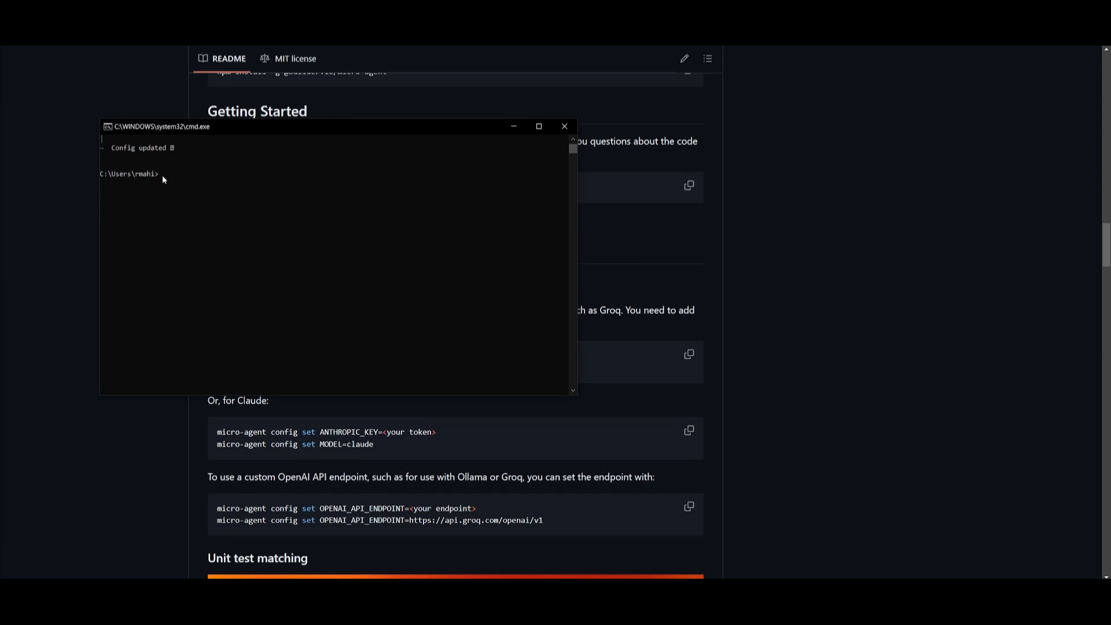
Step: Run 'micro-agent' in Command Prompt so it asks what to build, returning to the README
{"action": "type", "text": "a"}
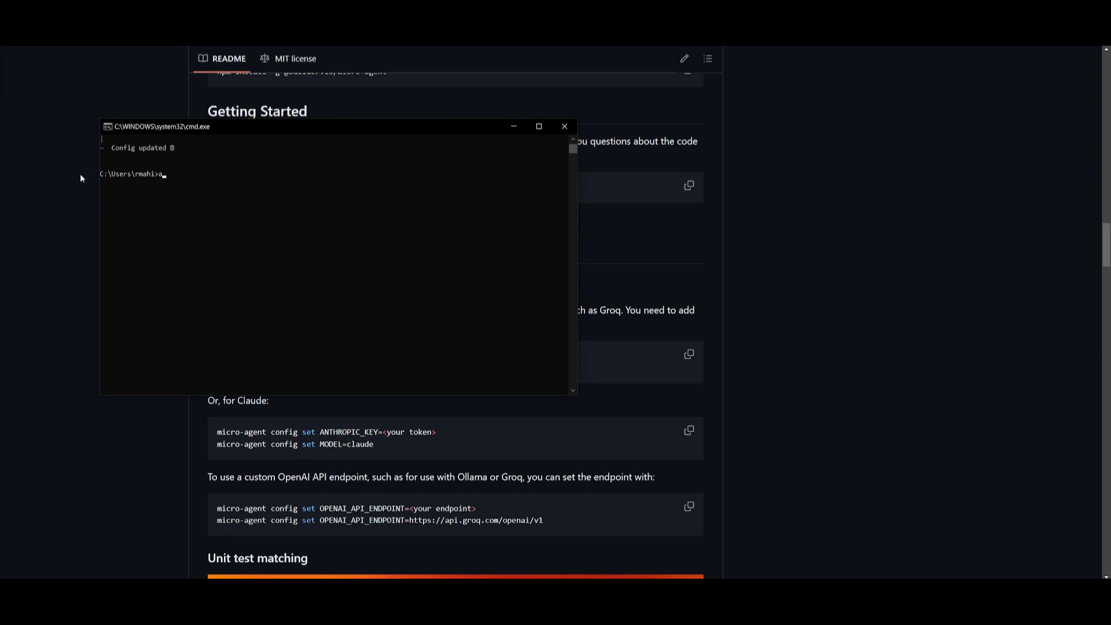
{"action": "left_click", "coordinate": [563, 126]}
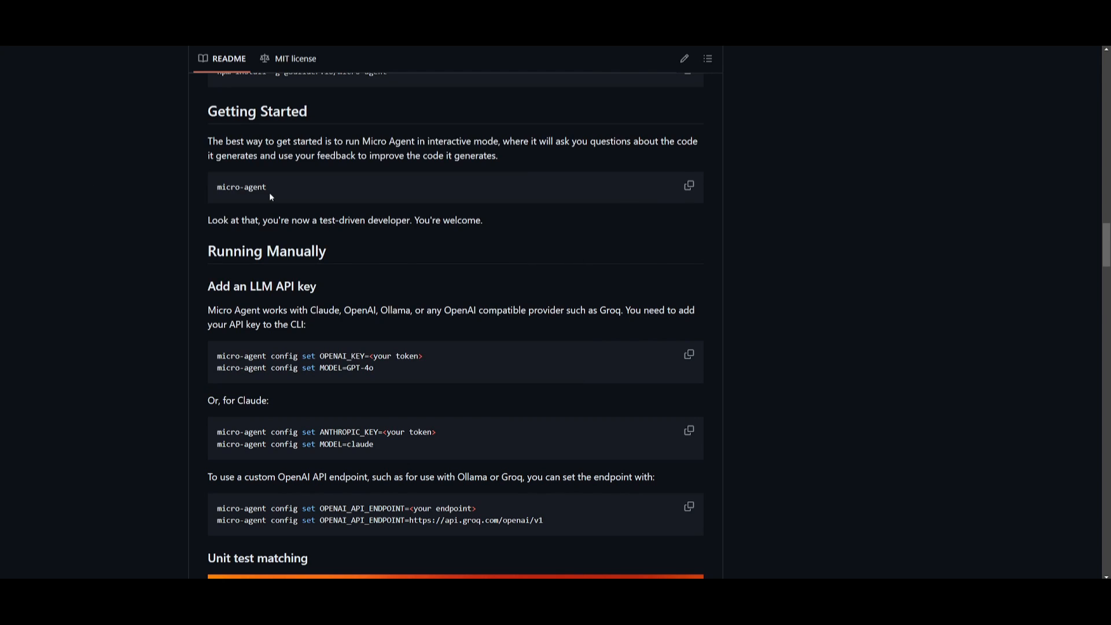
{"action": "double_click", "coordinate": [255, 187]}
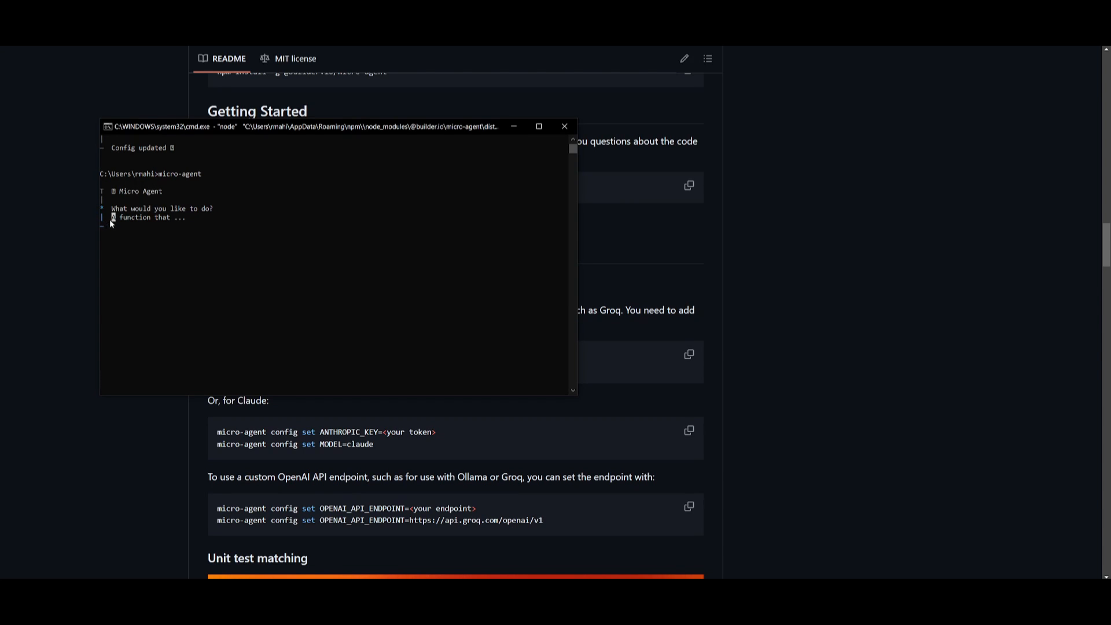
{"action": "mouse_move", "coordinate": [125, 226]}
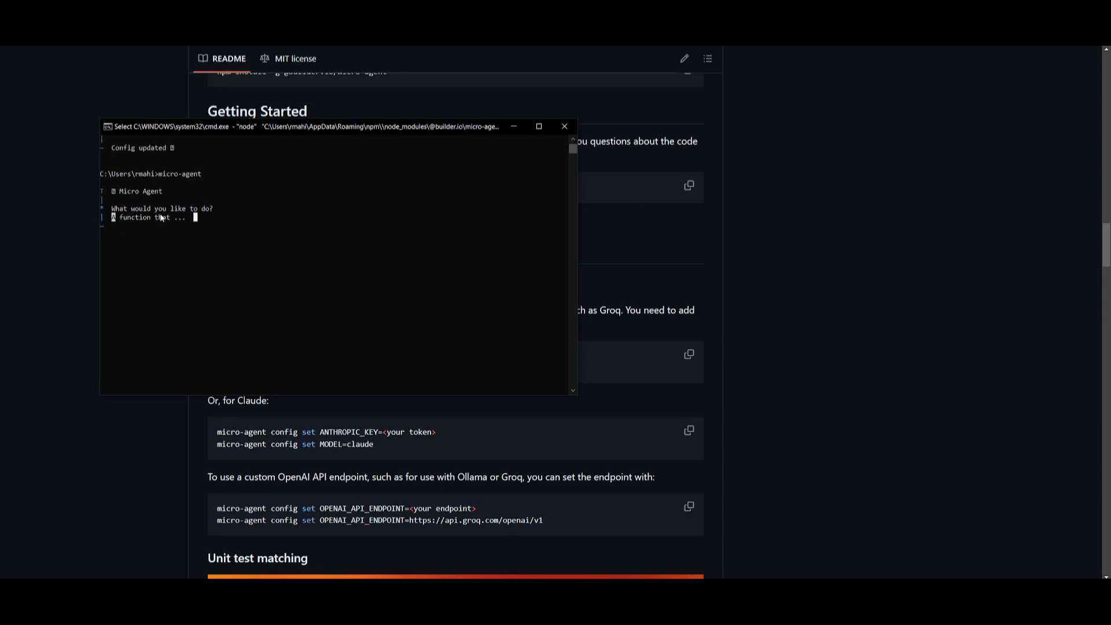
{"action": "mouse_move", "coordinate": [120, 379]}
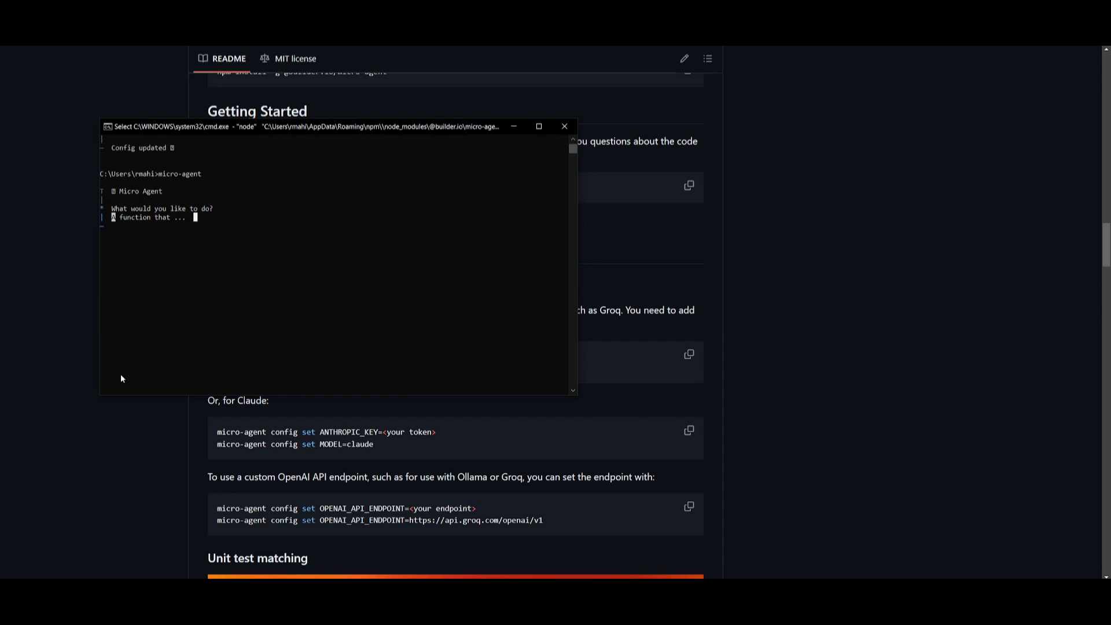
{"action": "left_click", "coordinate": [564, 126]}
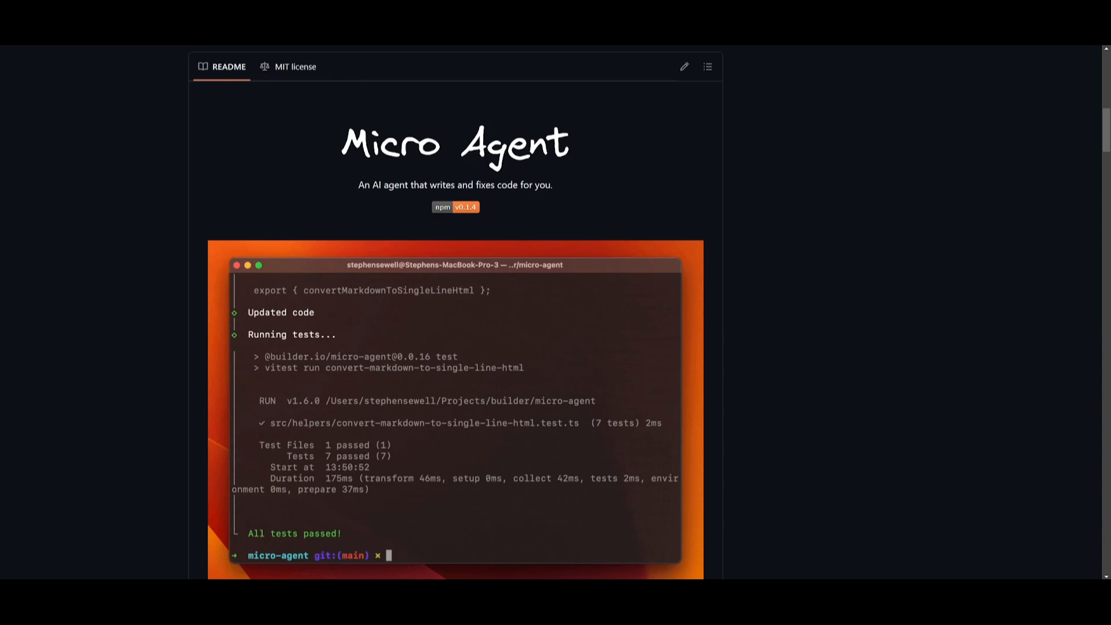
Step: Scroll through the blog's section on Micro Agent's role among other AI coding tools
{"action": "scroll", "scroll_direction": "down", "scroll_amount": 3}
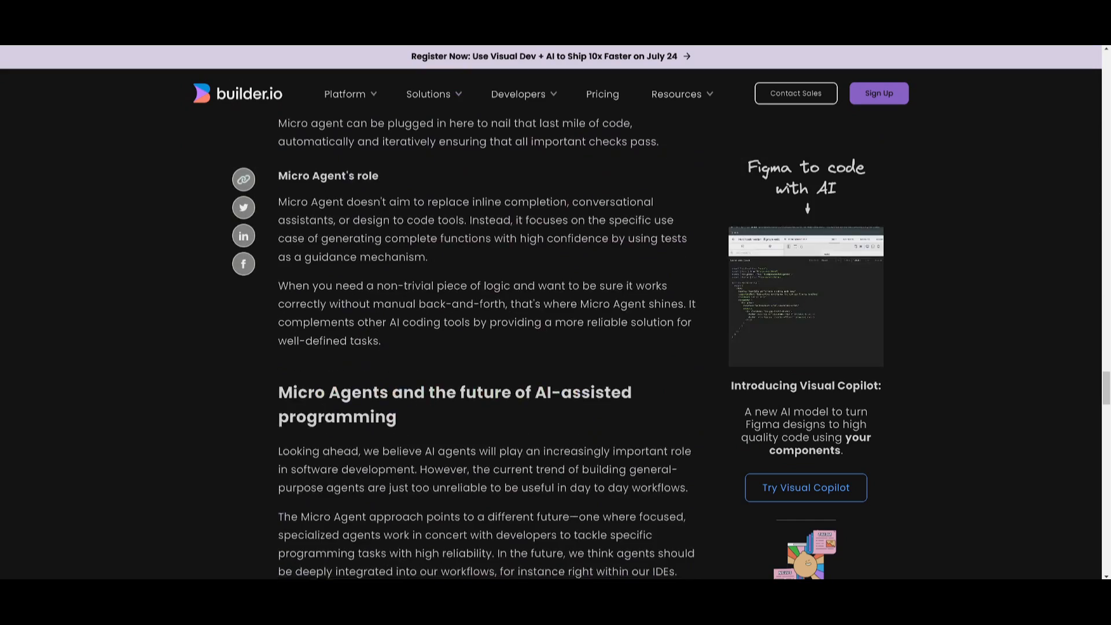
{"action": "scroll", "scroll_direction": "down", "scroll_amount": 3}
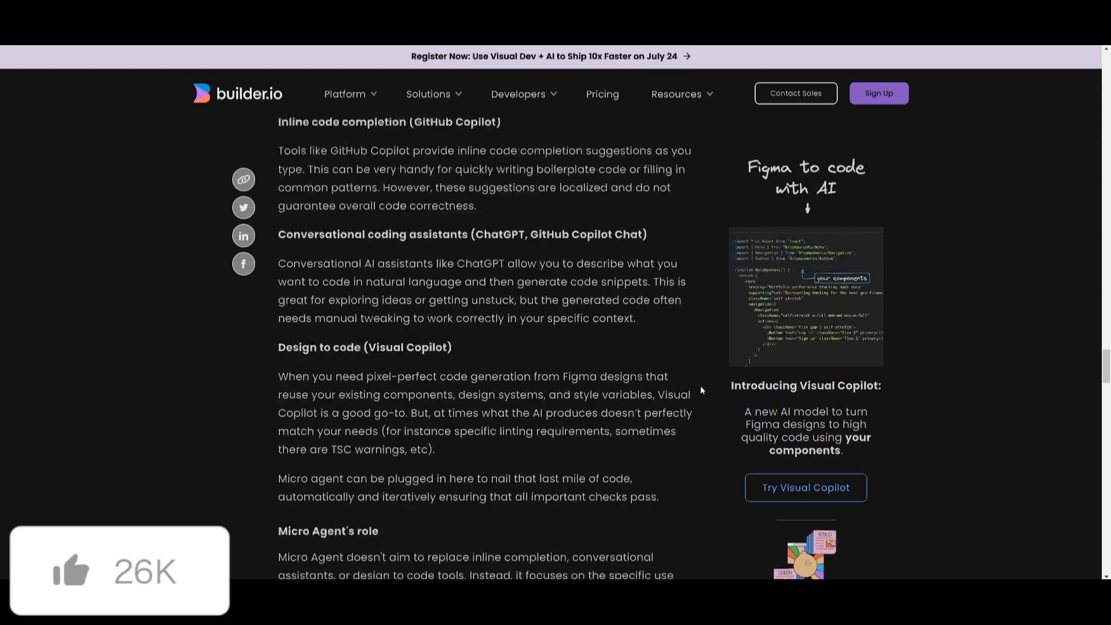
{"action": "scroll", "scroll_direction": "down", "scroll_amount": 3}
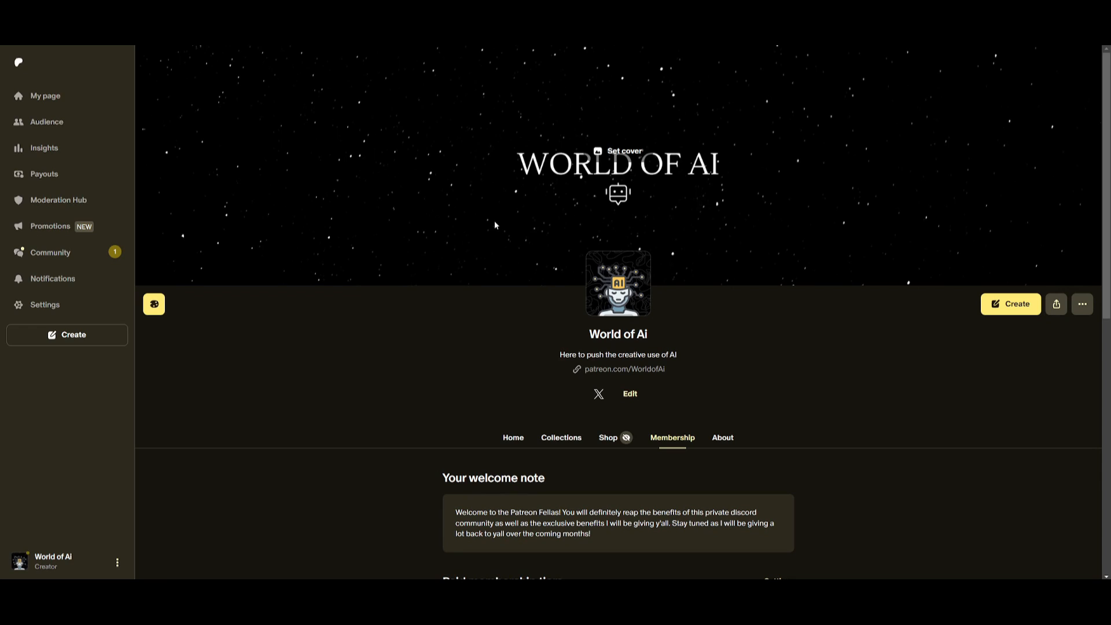
{"action": "mouse_move", "coordinate": [271, 256]}
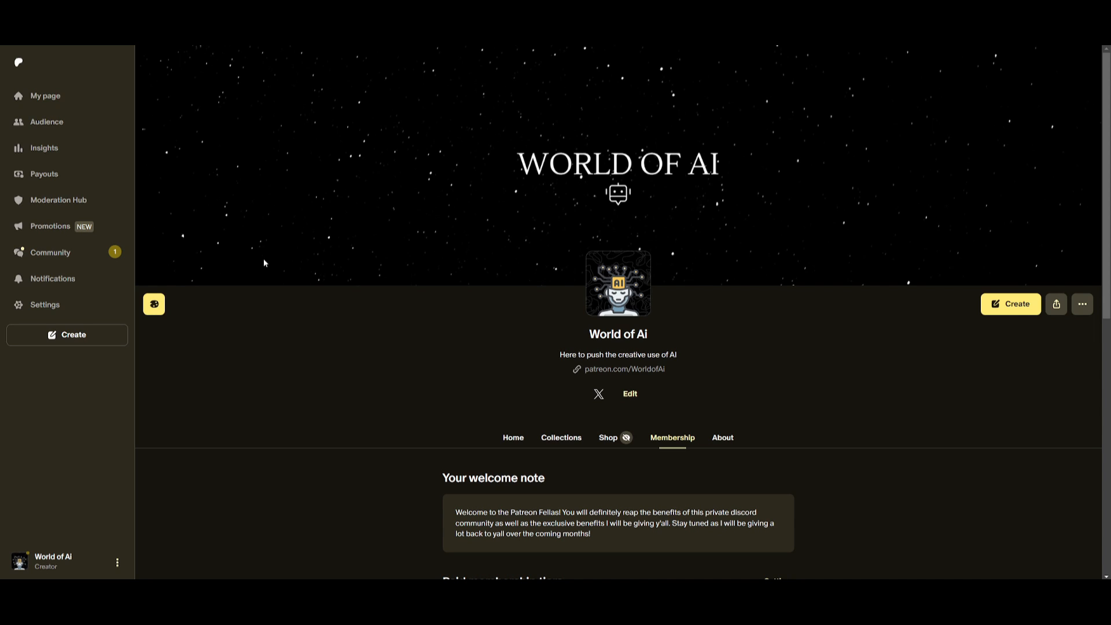
{"action": "mouse_move", "coordinate": [1008, 383]}
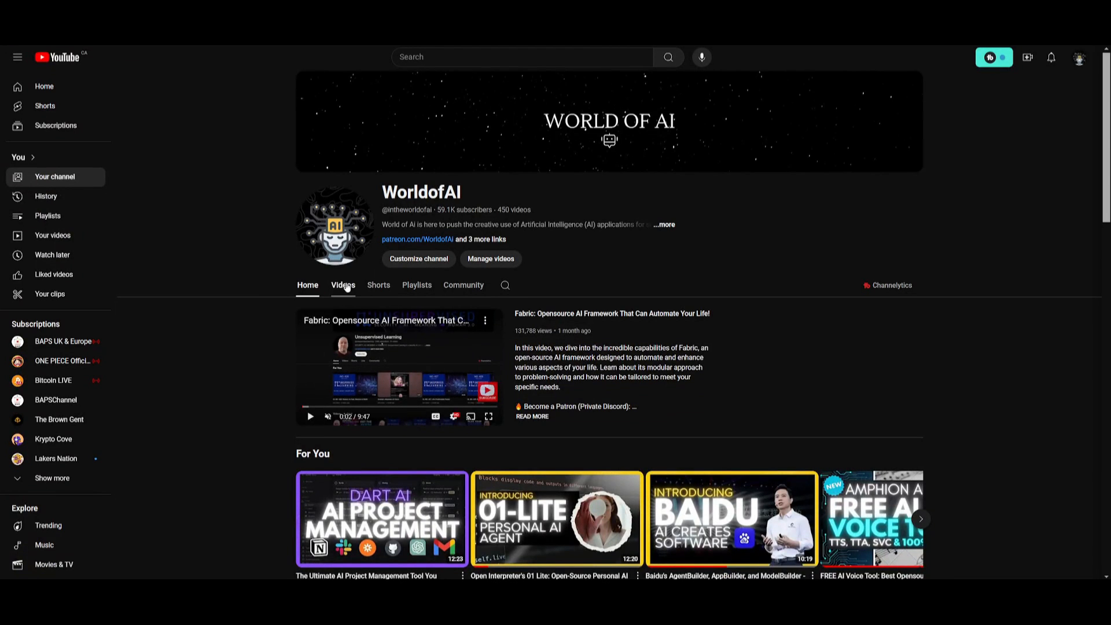
Step: Show the WorldofAI channel's Videos grid and scroll down through older uploads
{"action": "left_click", "coordinate": [342, 285]}
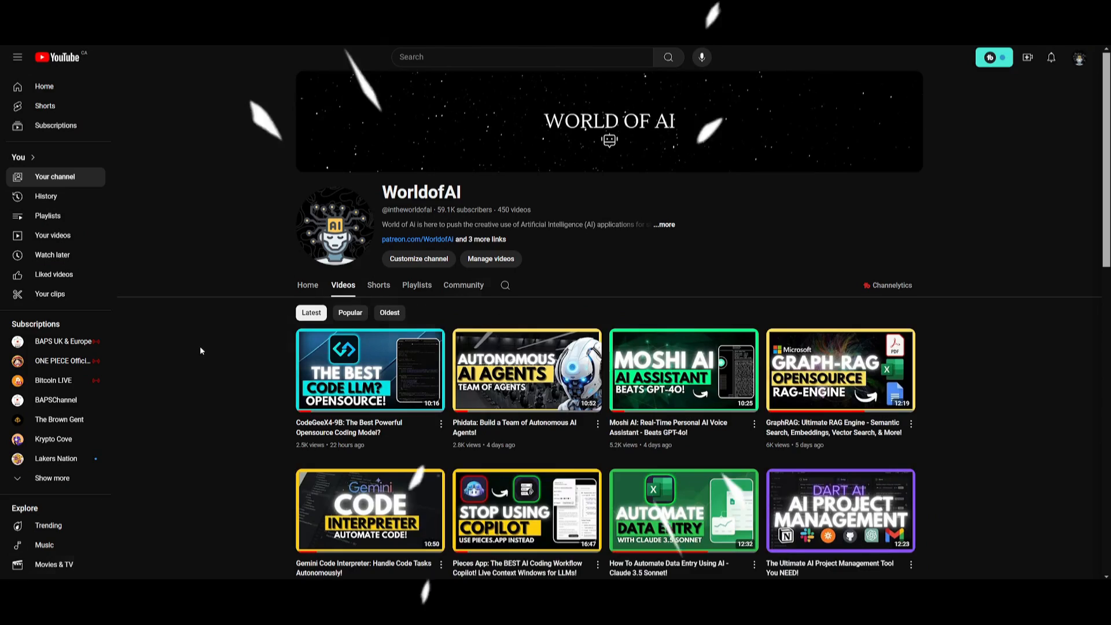
{"action": "scroll", "scroll_direction": "down", "scroll_amount": 3}
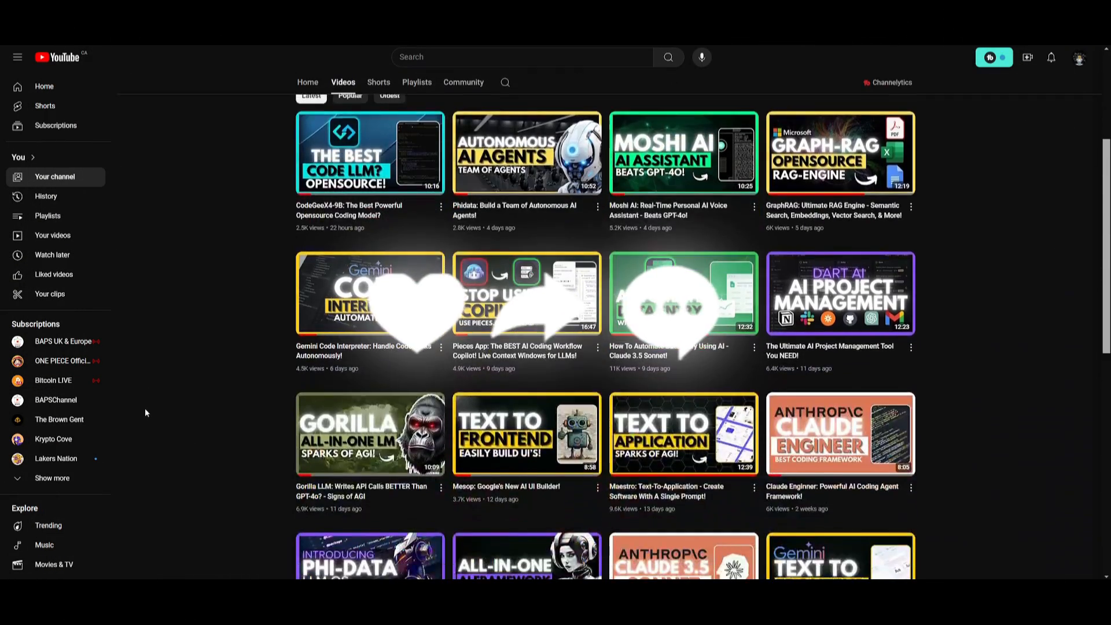
{"action": "scroll", "scroll_direction": "down", "scroll_amount": 3}
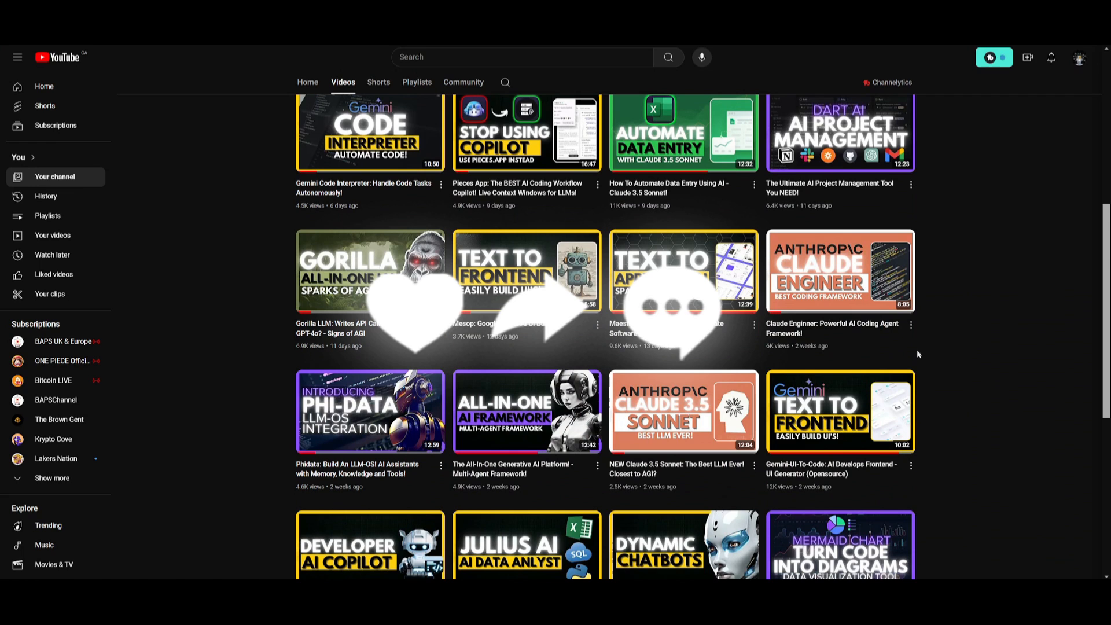
{"action": "mouse_move", "coordinate": [938, 350]}
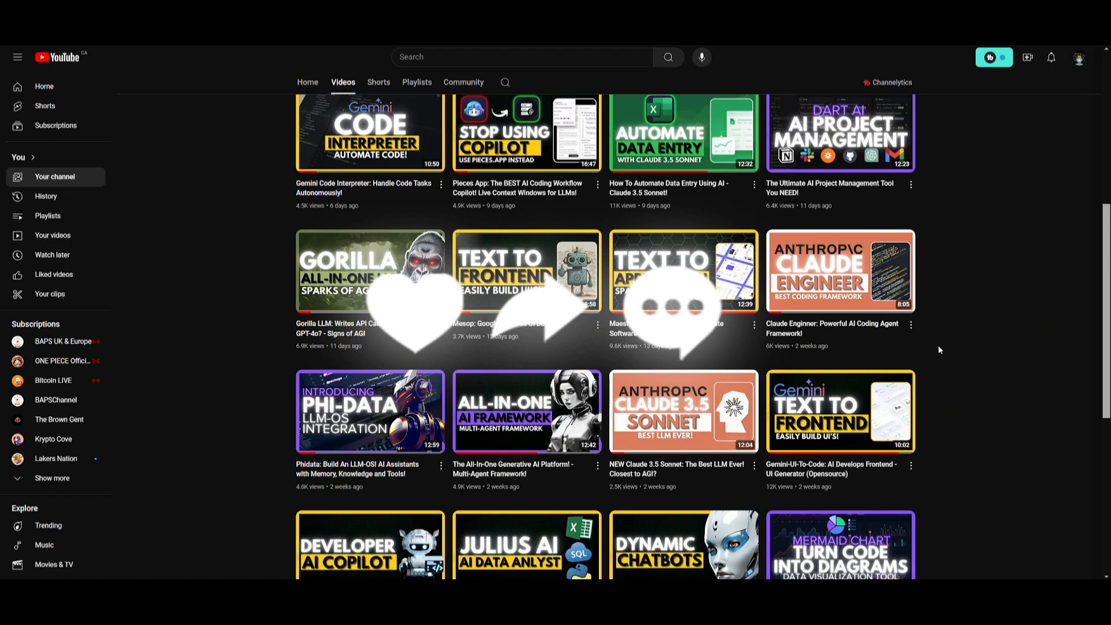
{"action": "scroll", "scroll_direction": "down", "scroll_amount": 3}
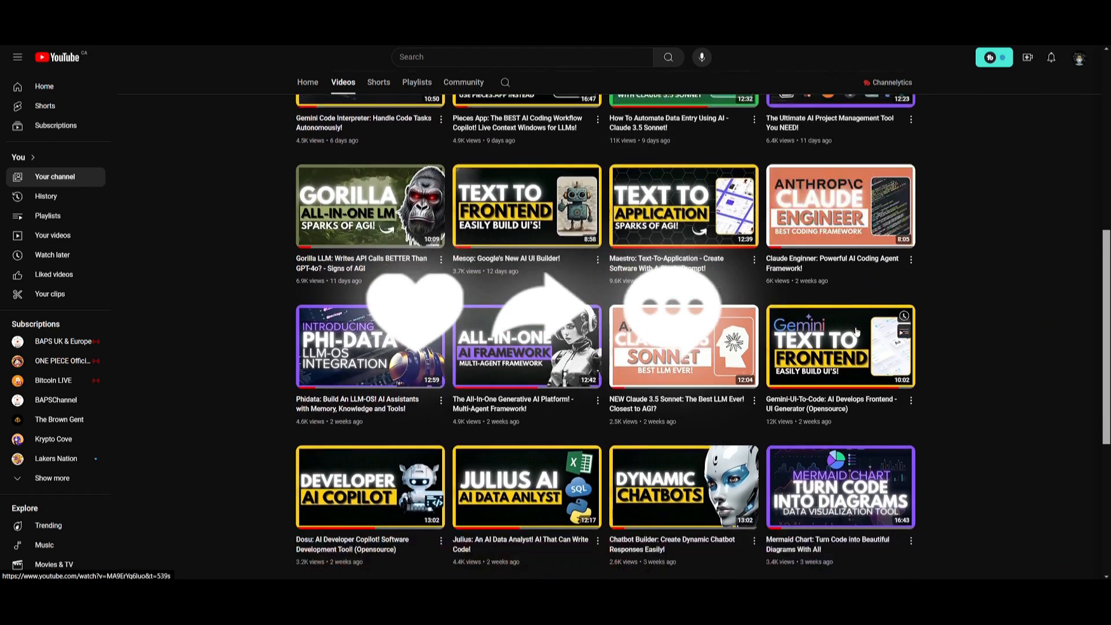
{"action": "scroll", "scroll_direction": "down", "scroll_amount": 3}
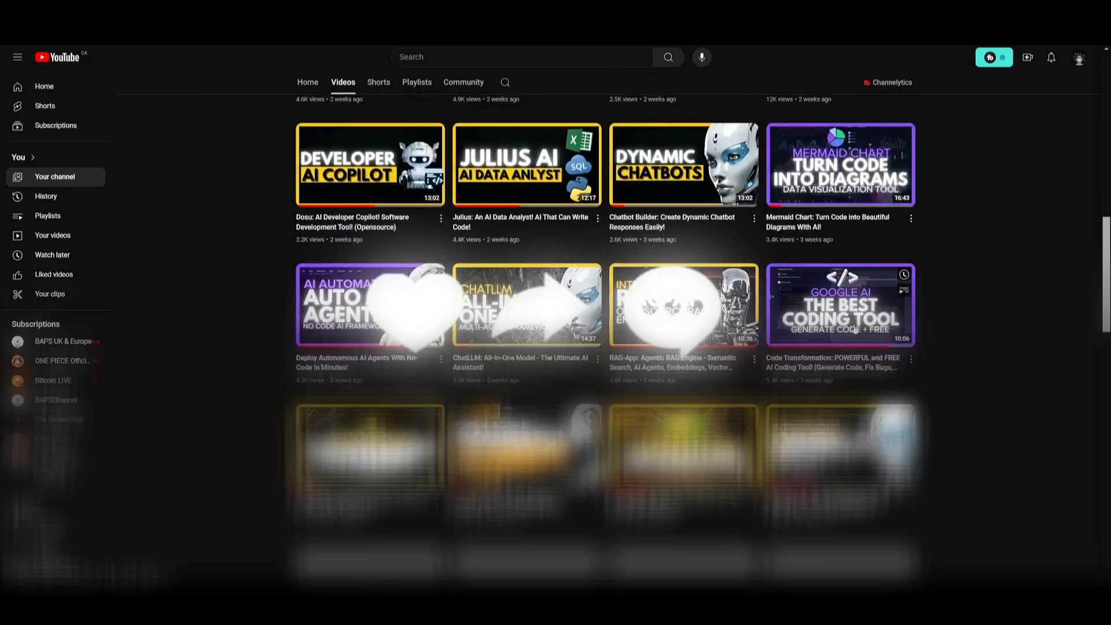
{"action": "scroll", "scroll_direction": "down", "scroll_amount": 3}
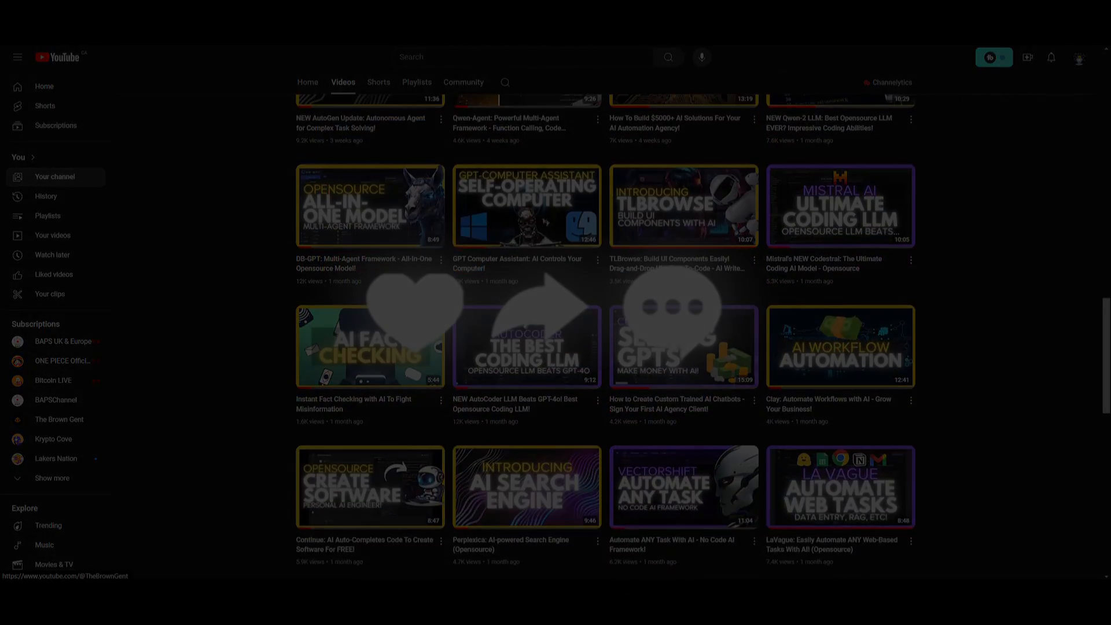